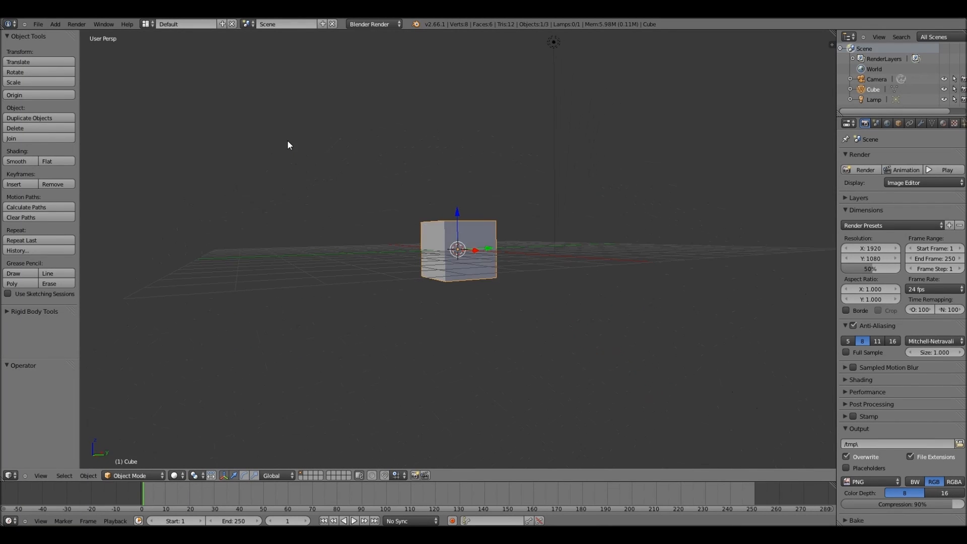
Delete the default cube after orbiting around the scene to look it over.
left_click_drag(287, 145, 507, 233)
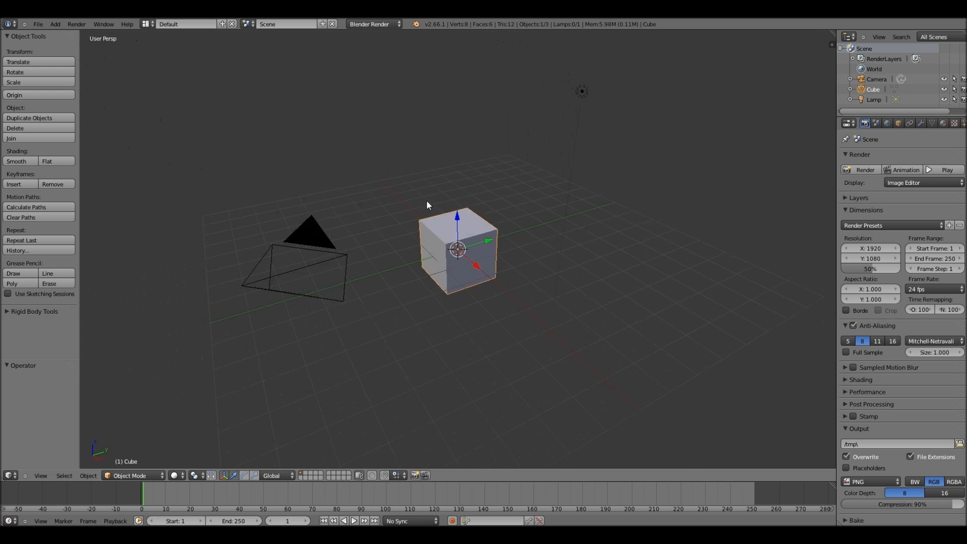
left_click_drag(427, 204, 551, 46)
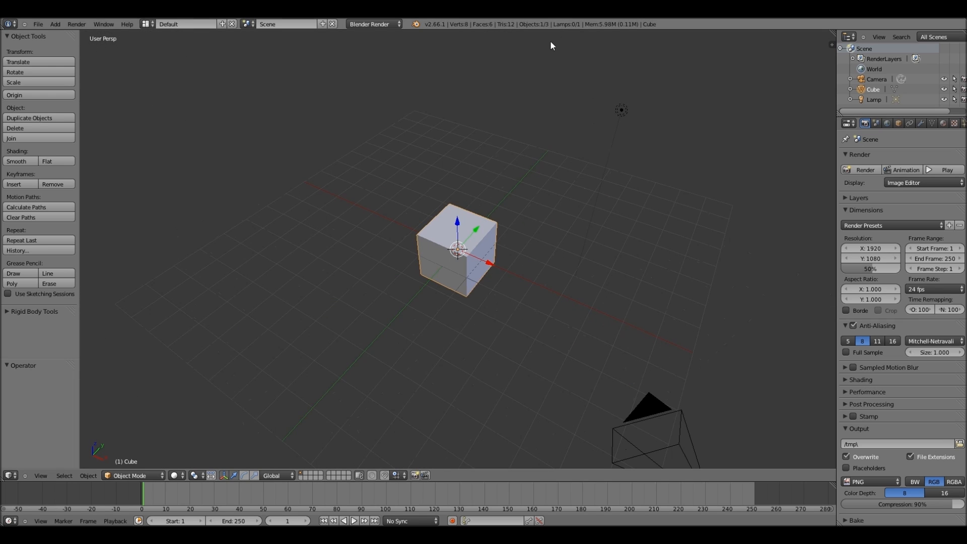
mouse_move(399, 155)
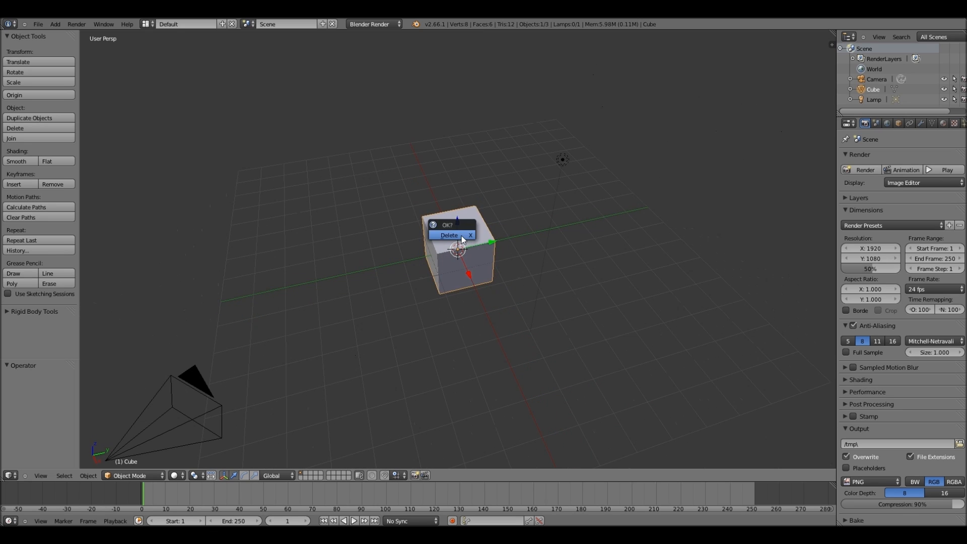
left_click(450, 235)
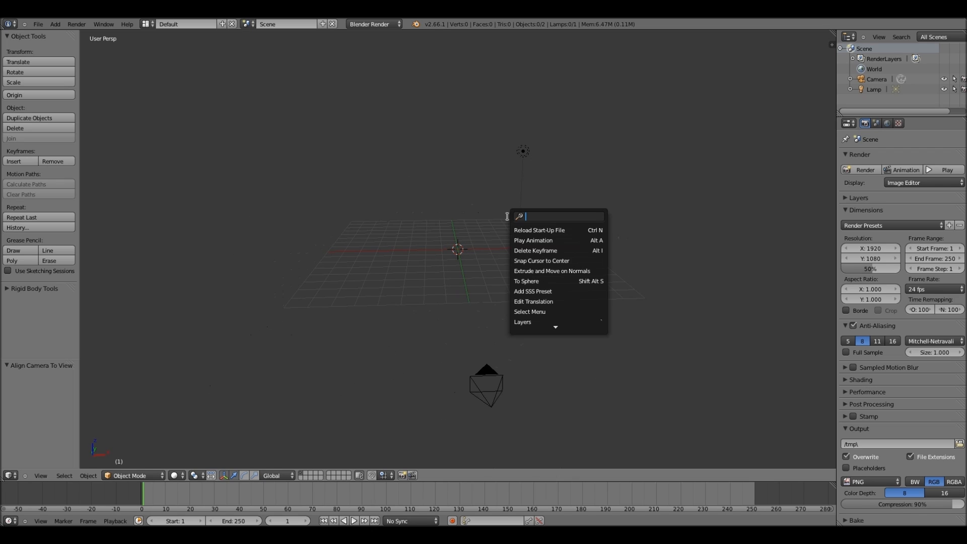
Add a new text object via the 'add text' operator search.
type("add")
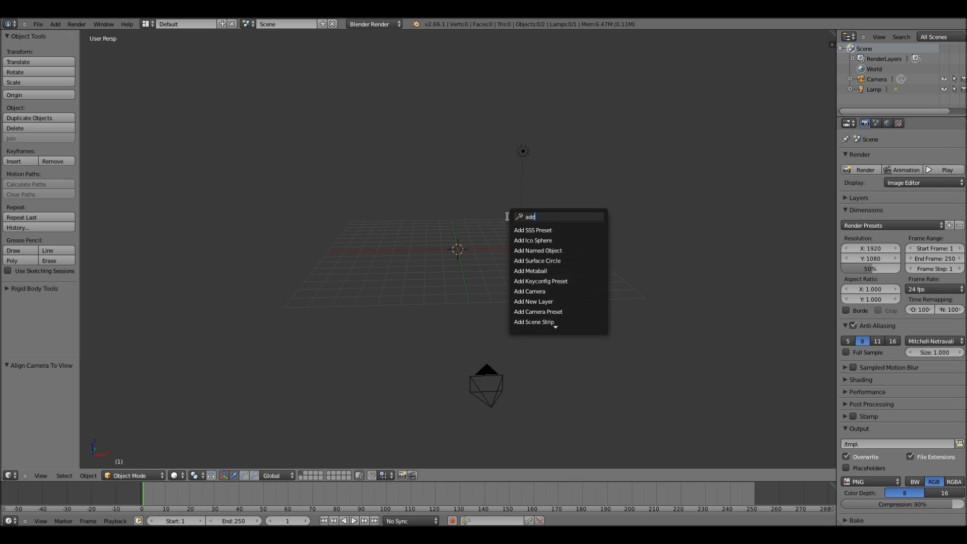
type("te")
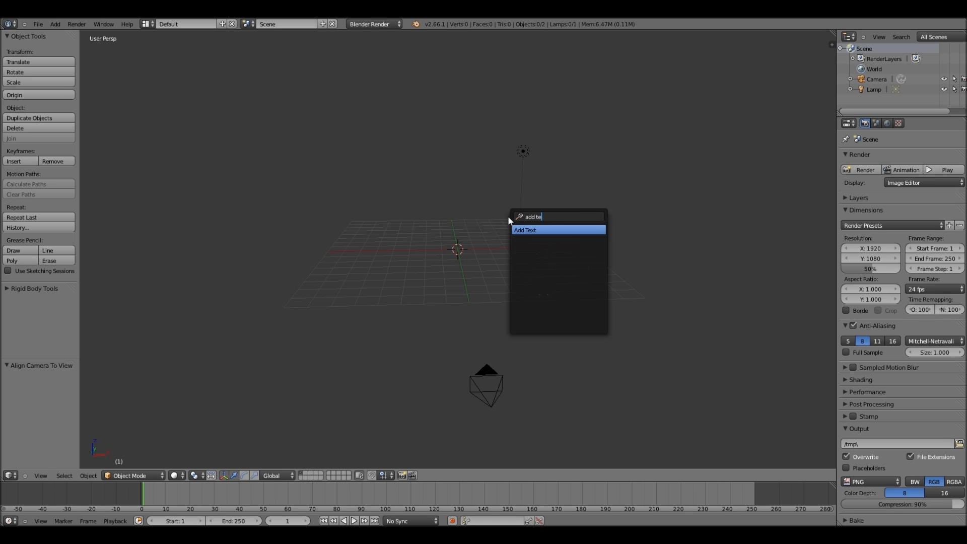
left_click(525, 230)
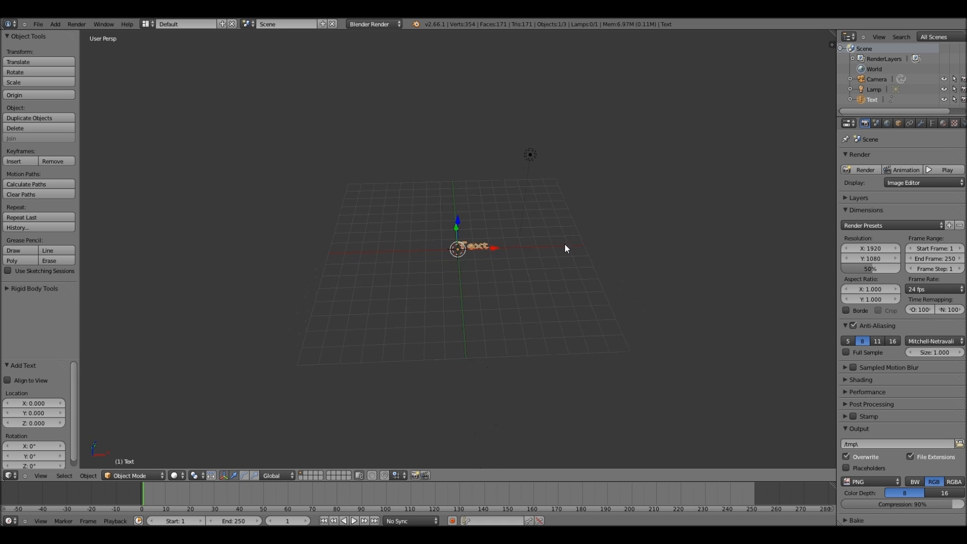
Edit the text's letters so it reads 'Tutorial' and leave Edit Mode.
scroll("up", 3)
type("Tu")
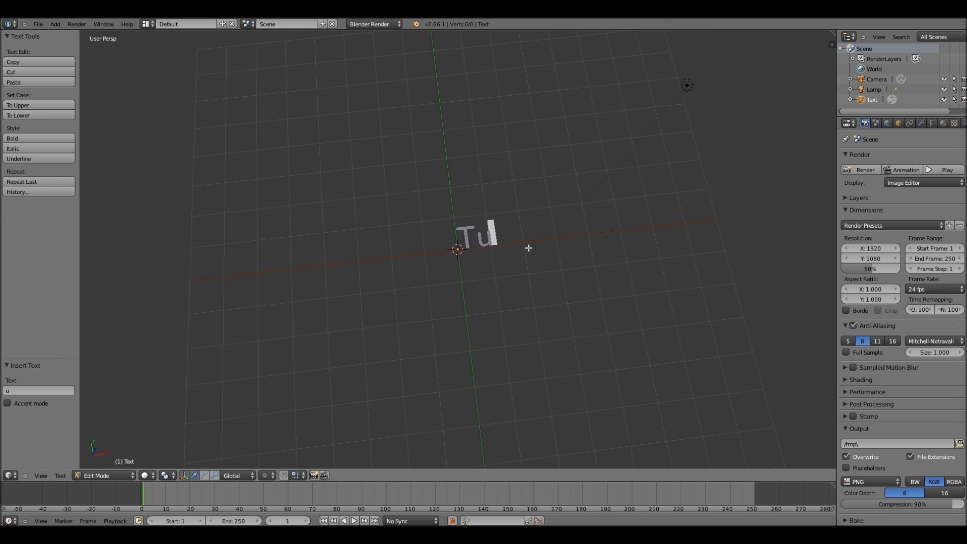
type("torial")
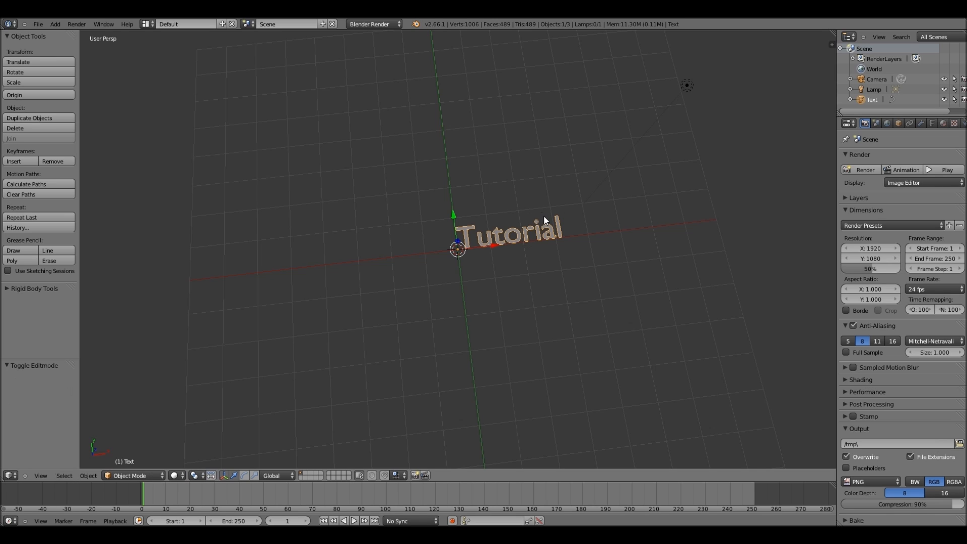
key("Tab")
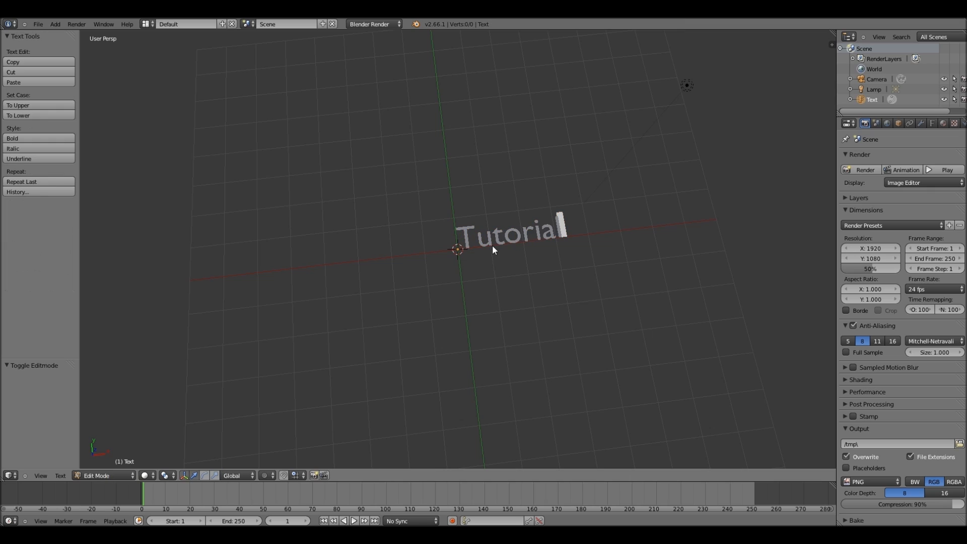
key("Tab")
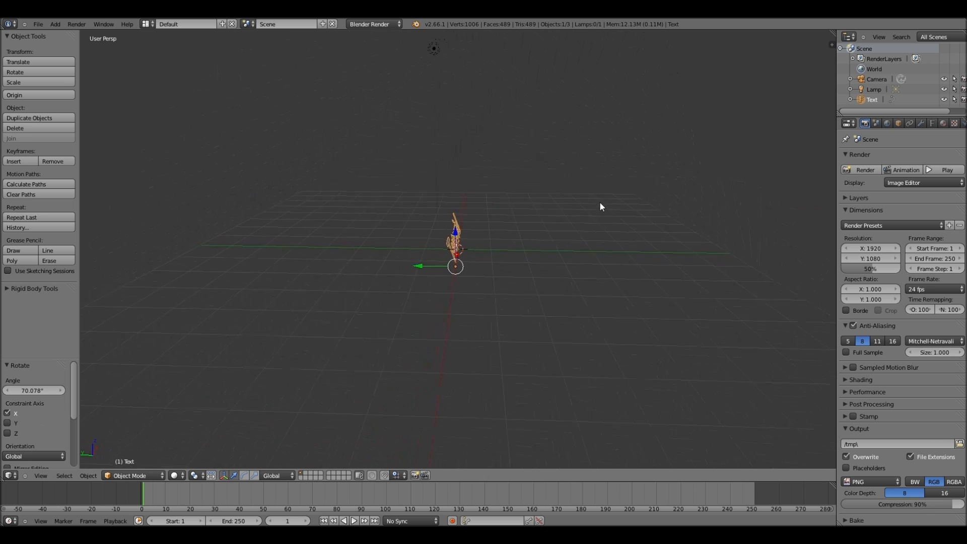
Orbit the view around the upright Tutorial text.
left_click_drag(602, 207, 534, 225)
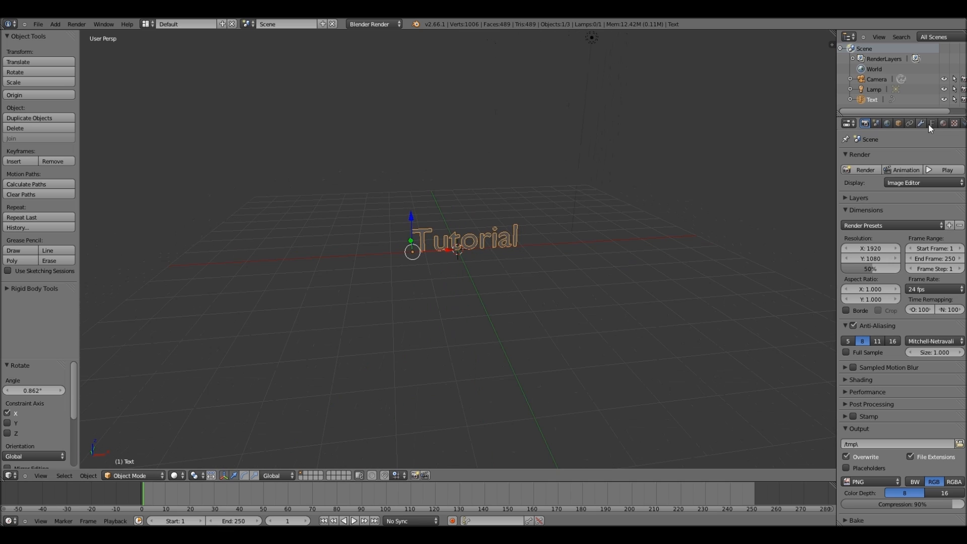
Set the text's Geometry Extrude to a small depth of about 0.24 after overshooting and resetting it.
left_click(932, 122)
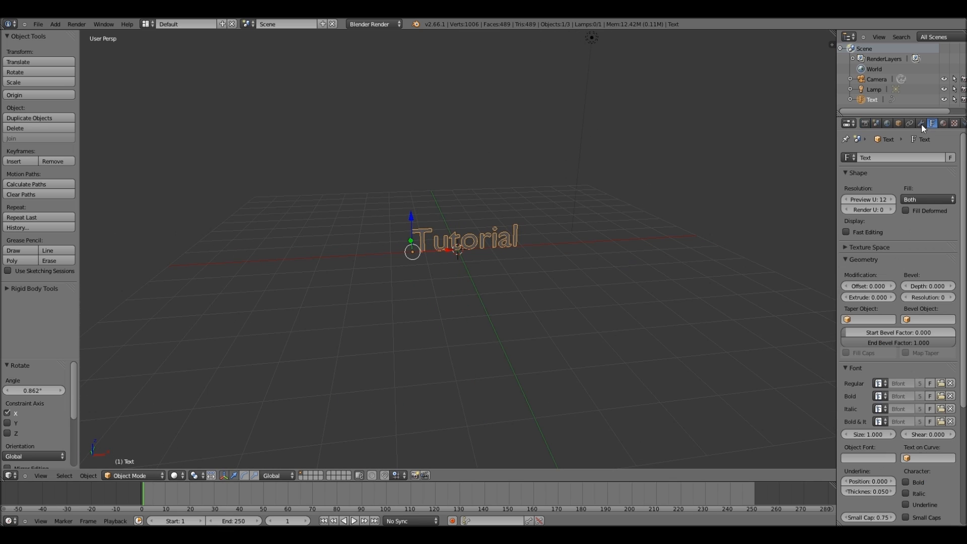
mouse_move(928, 130)
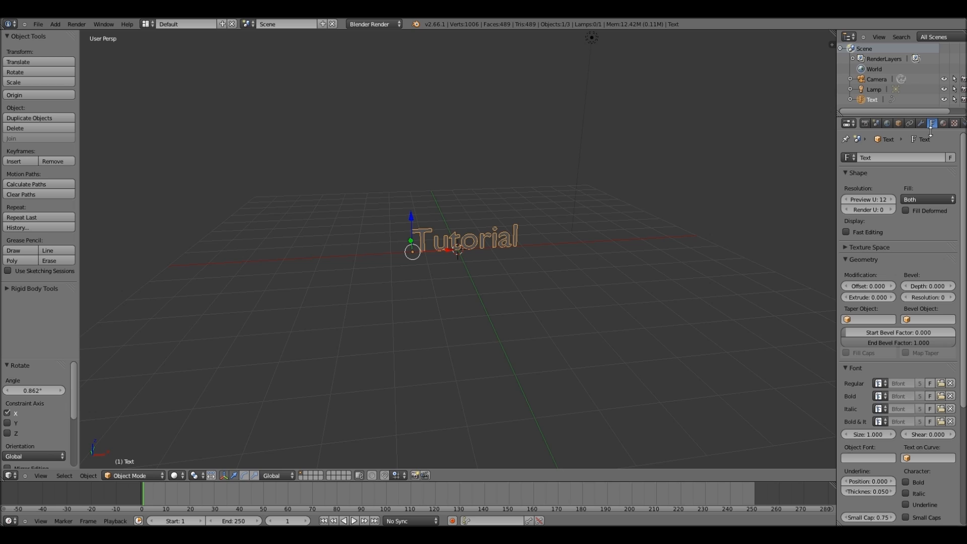
mouse_move(868, 296)
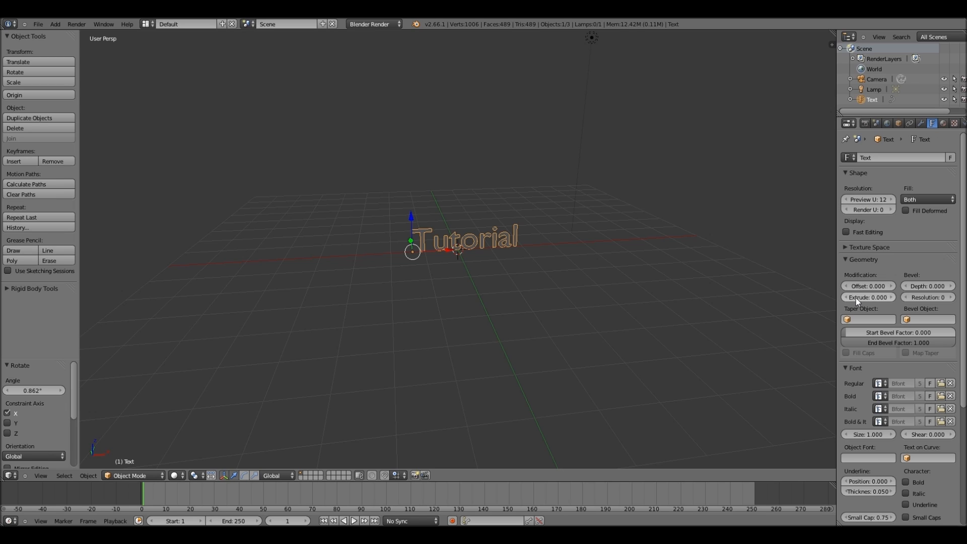
left_click_drag(858, 296, 876, 297)
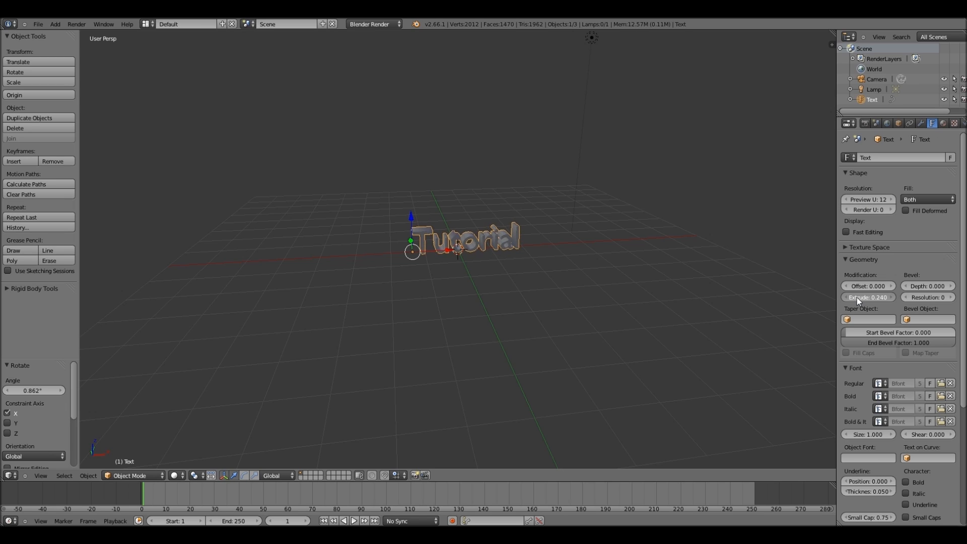
left_click_drag(869, 297, 925, 296)
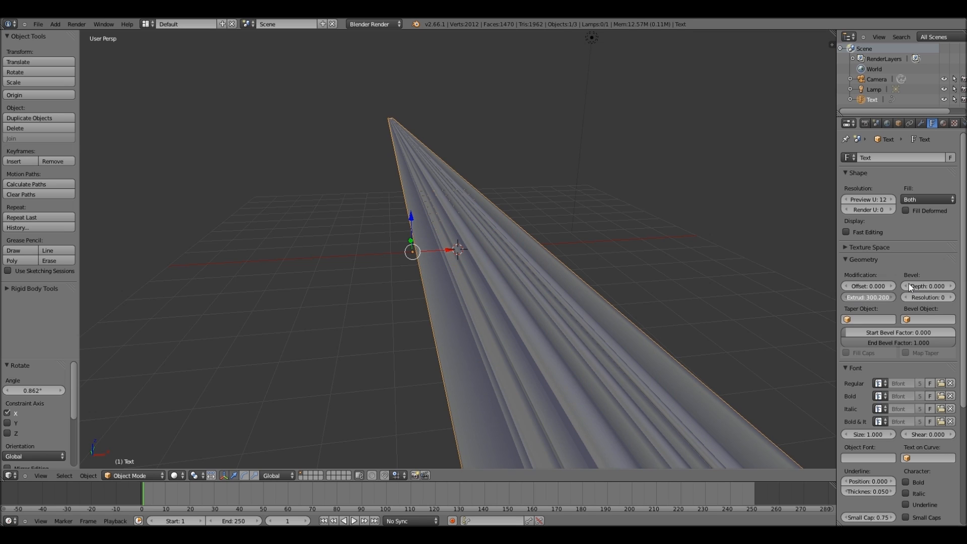
left_click_drag(867, 296, 808, 306)
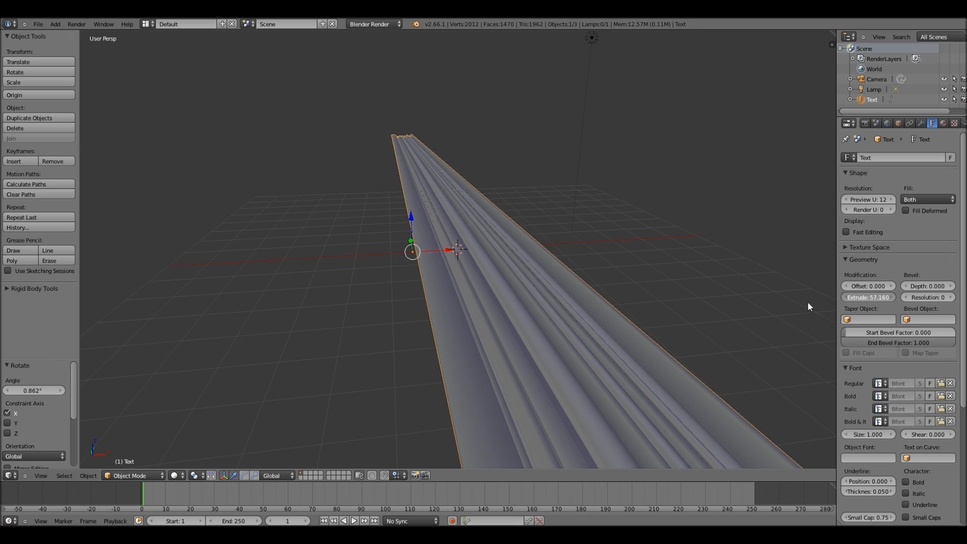
left_click(868, 296)
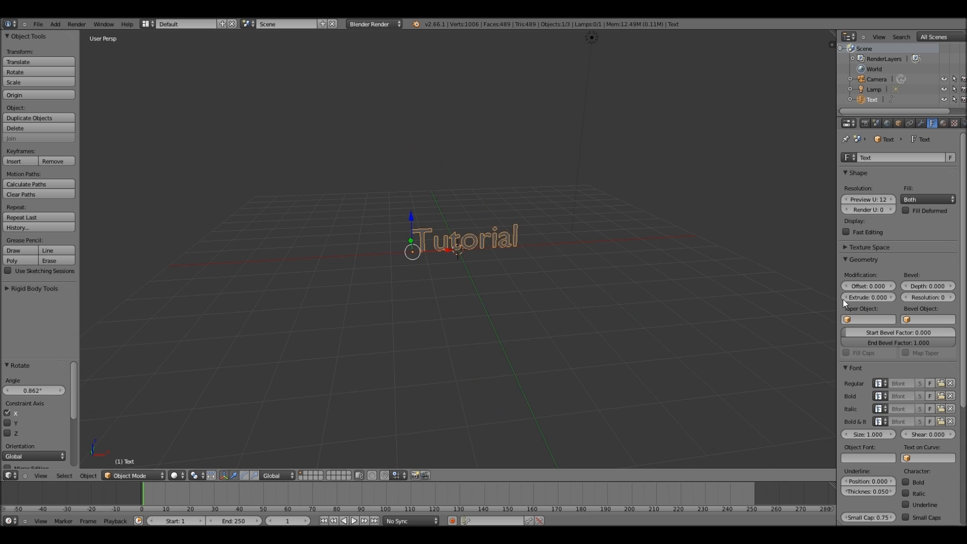
left_click_drag(867, 297, 867, 297)
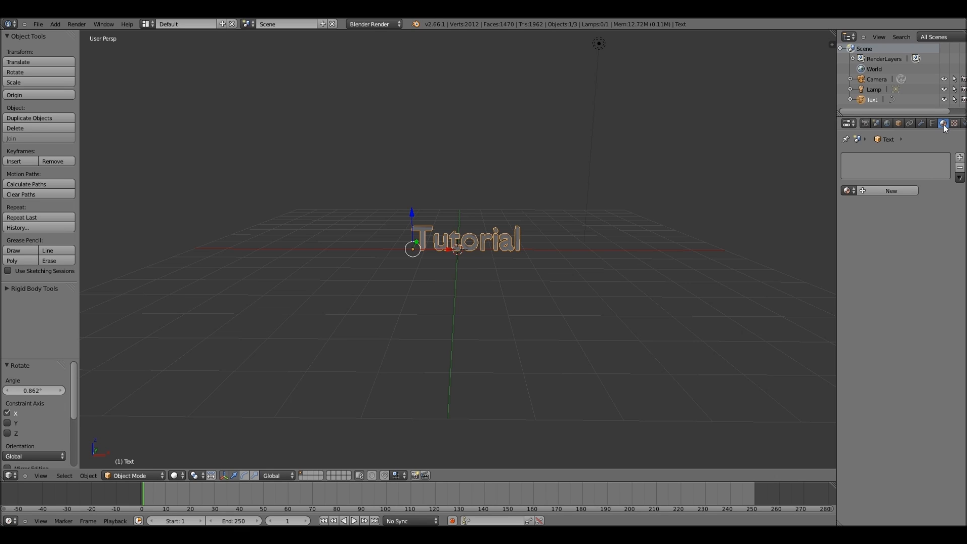
mouse_move(945, 123)
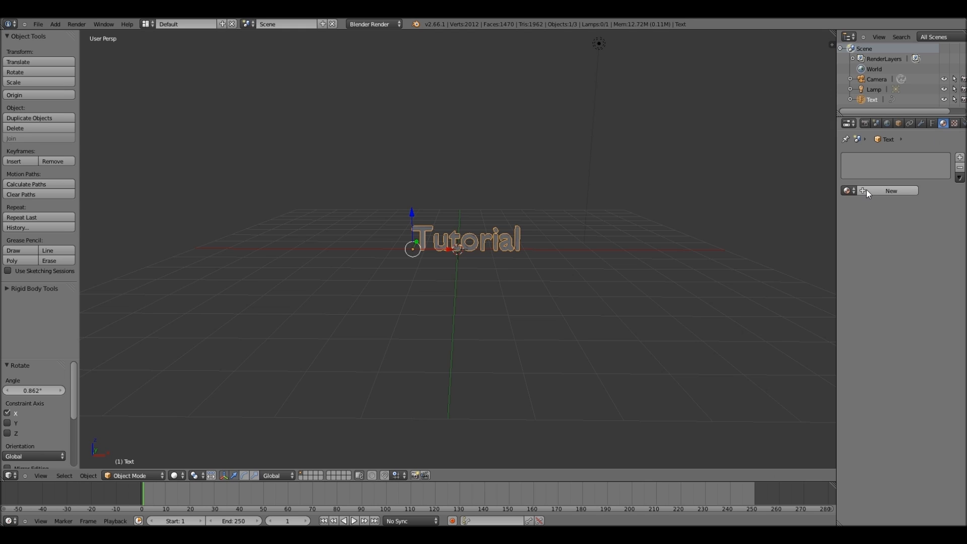
Create a new material for the text with a blue diffuse colour.
left_click(891, 191)
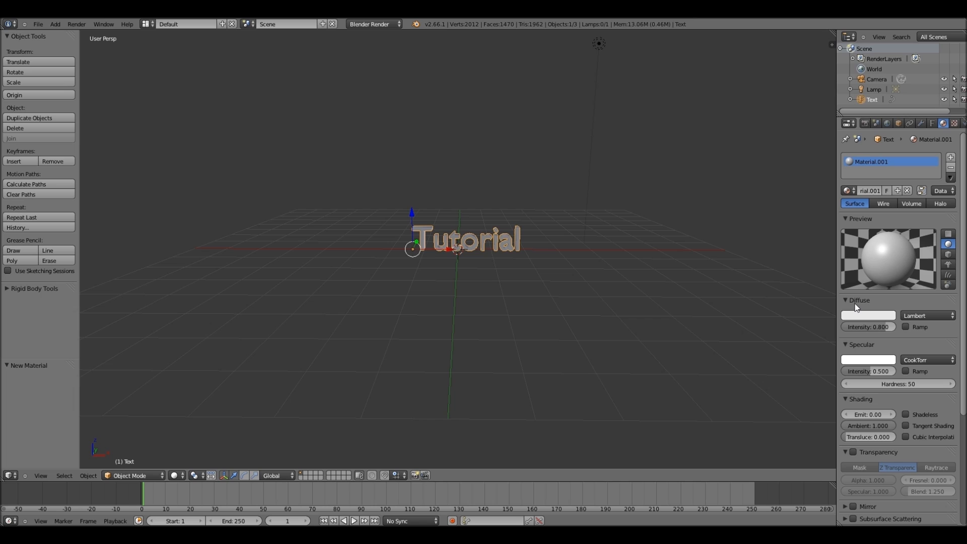
left_click(868, 316)
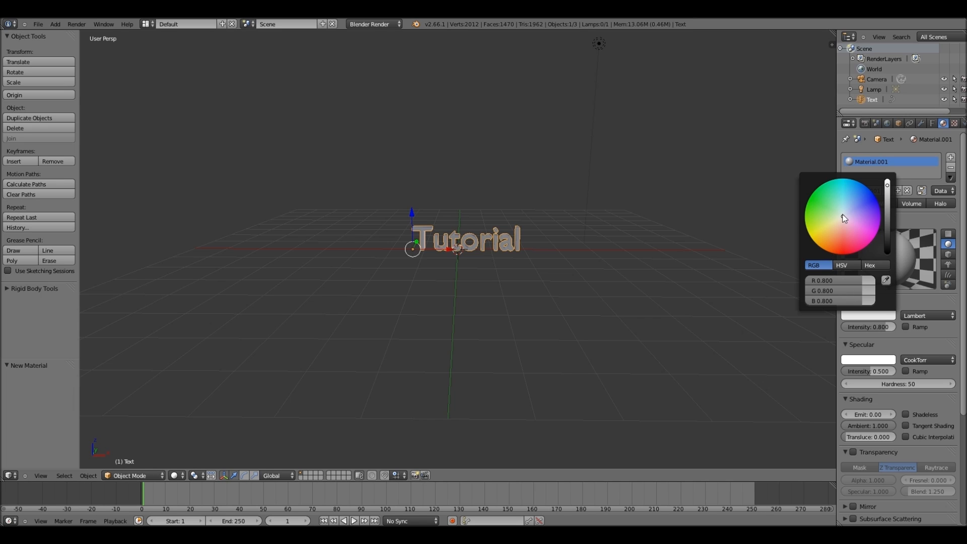
left_click(878, 215)
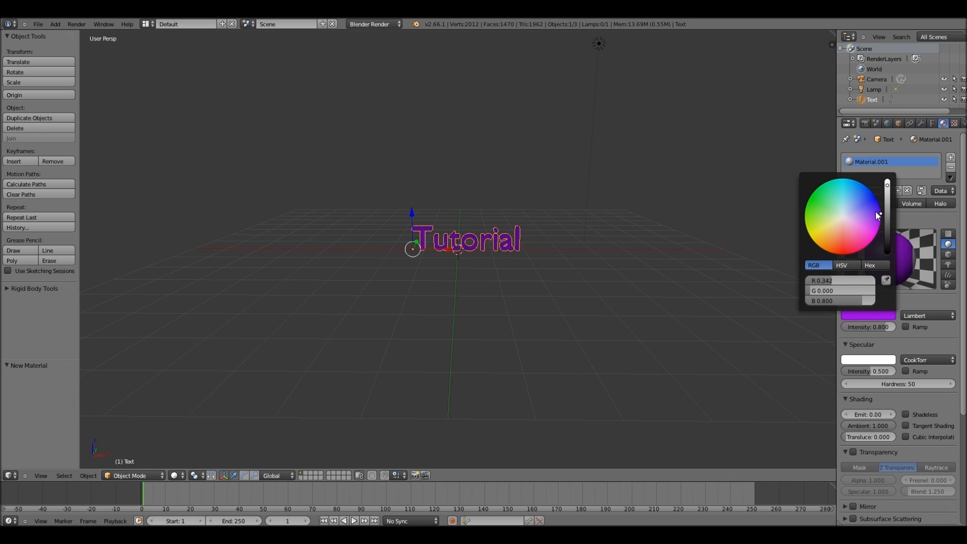
left_click_drag(878, 216, 876, 197)
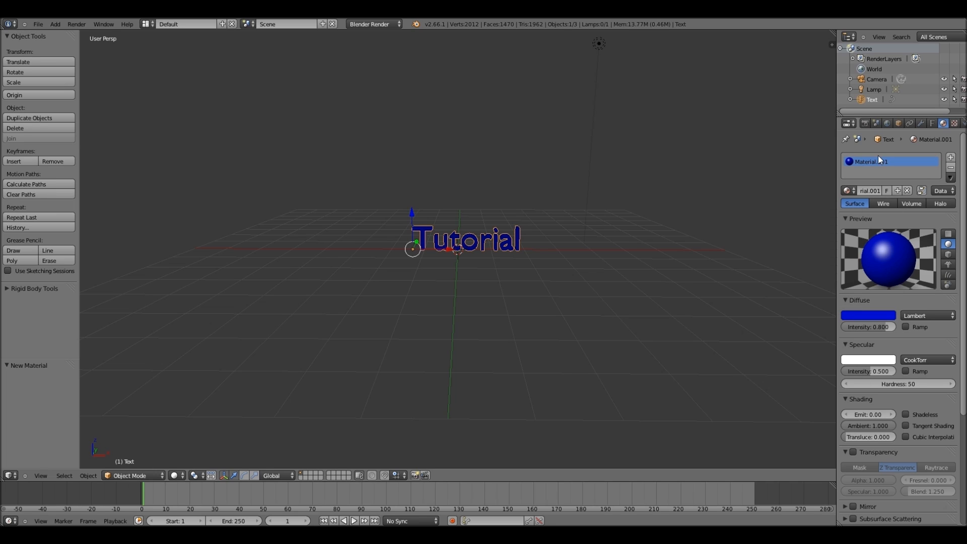
mouse_move(887, 123)
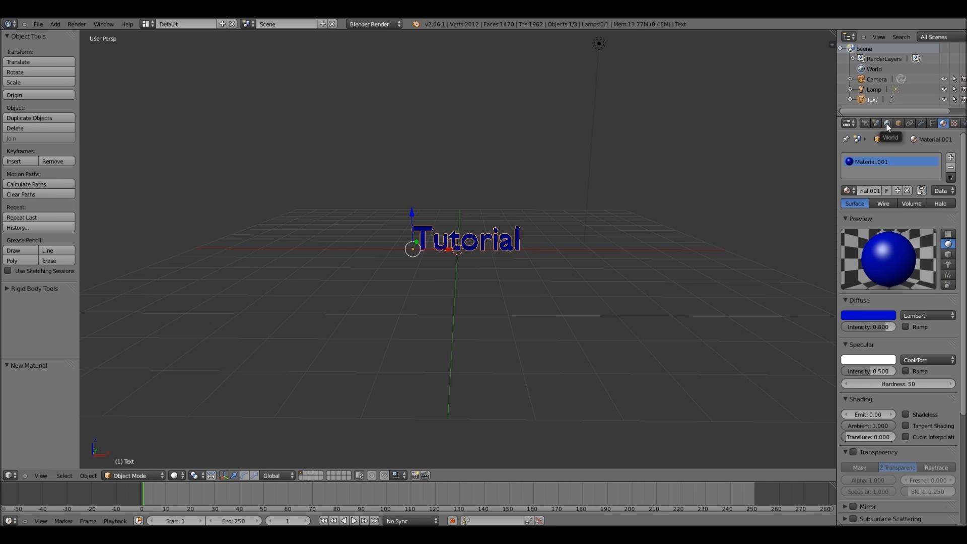
Set the world horizon colour to black.
left_click(887, 122)
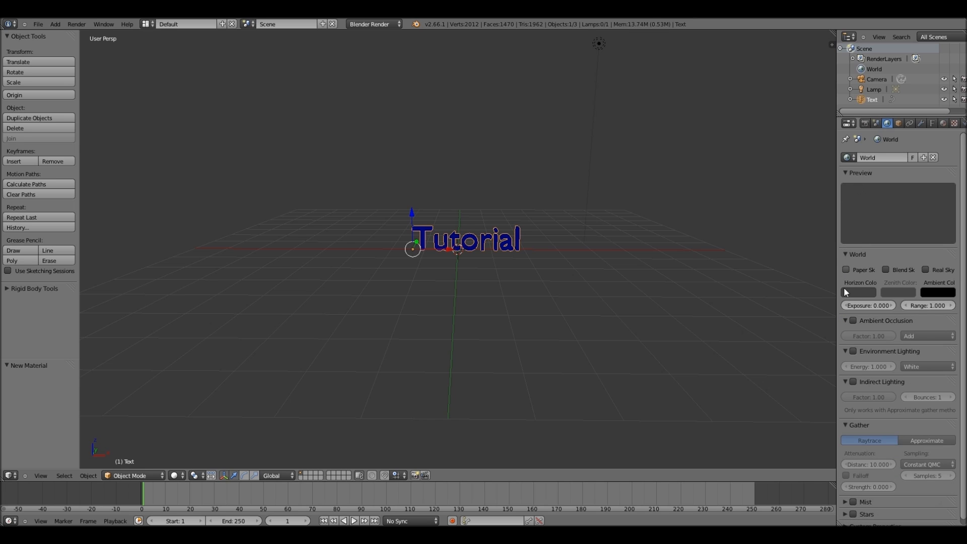
left_click(859, 293)
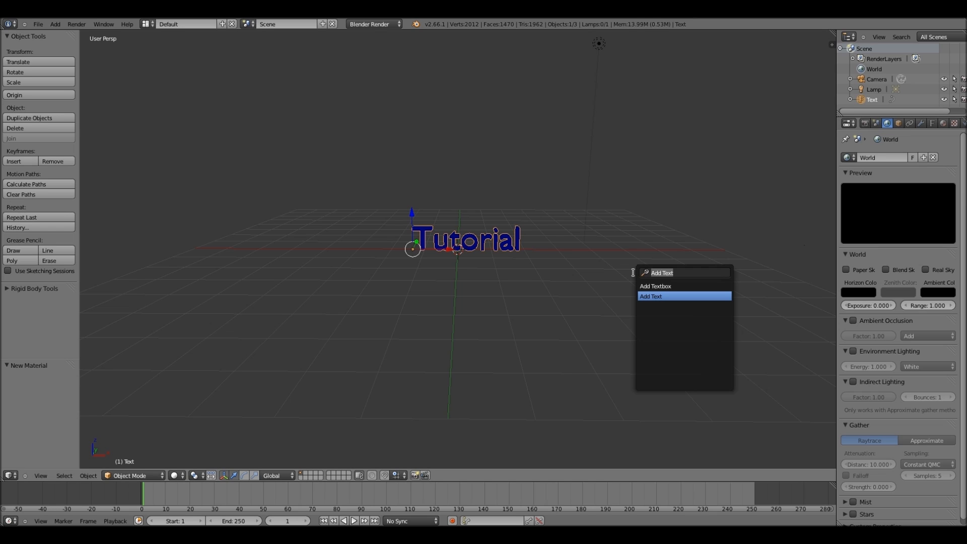
Add a plane via 'add plane' search and scale it into a wide floor under the text.
type("ad")
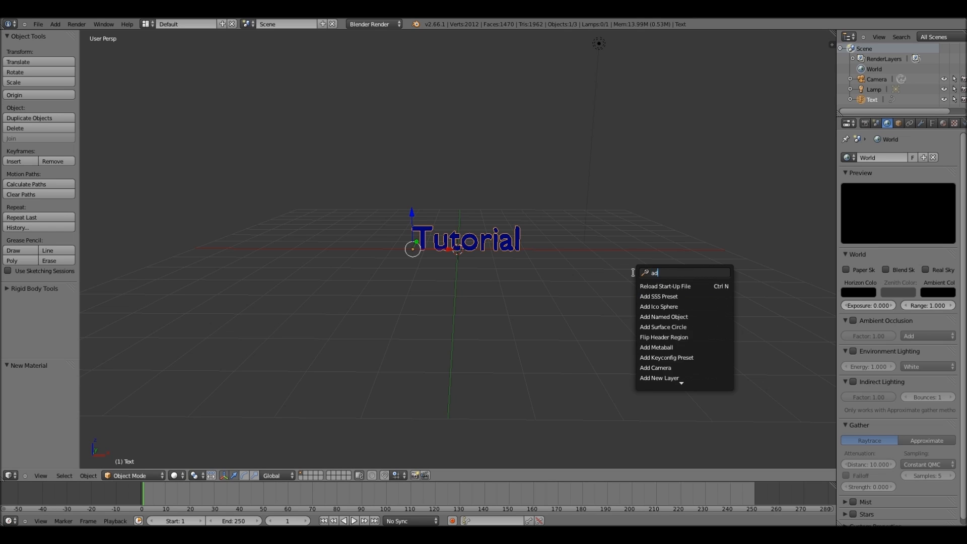
type("add plane")
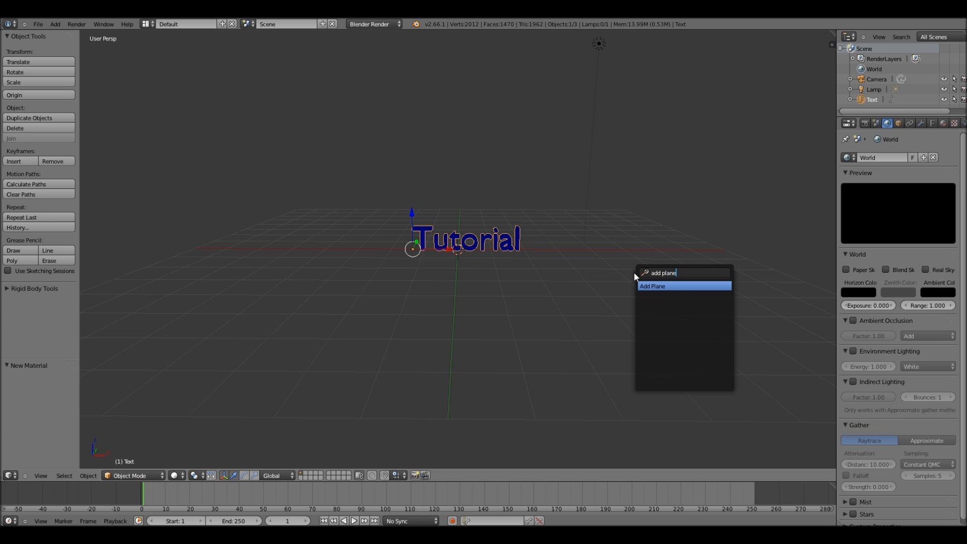
left_click(653, 286)
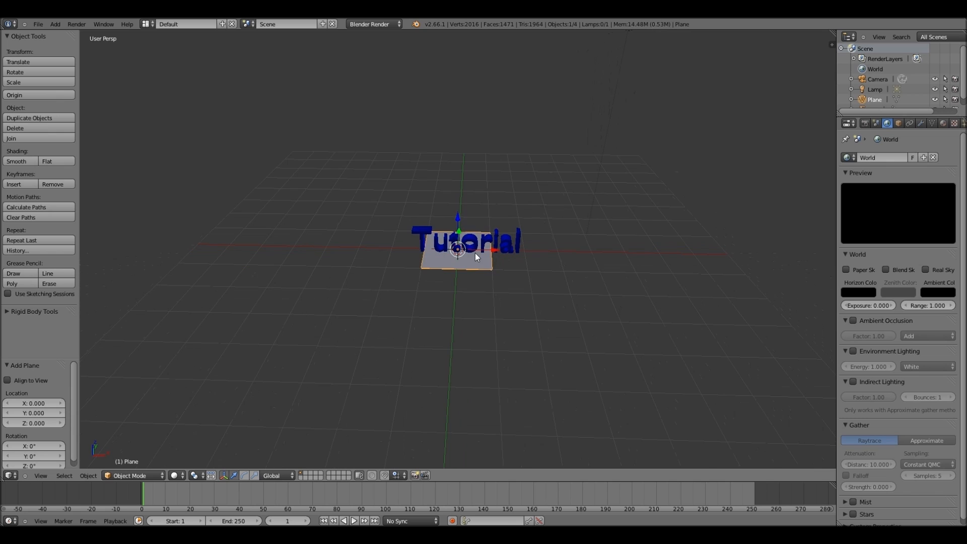
left_click_drag(456, 249, 584, 245)
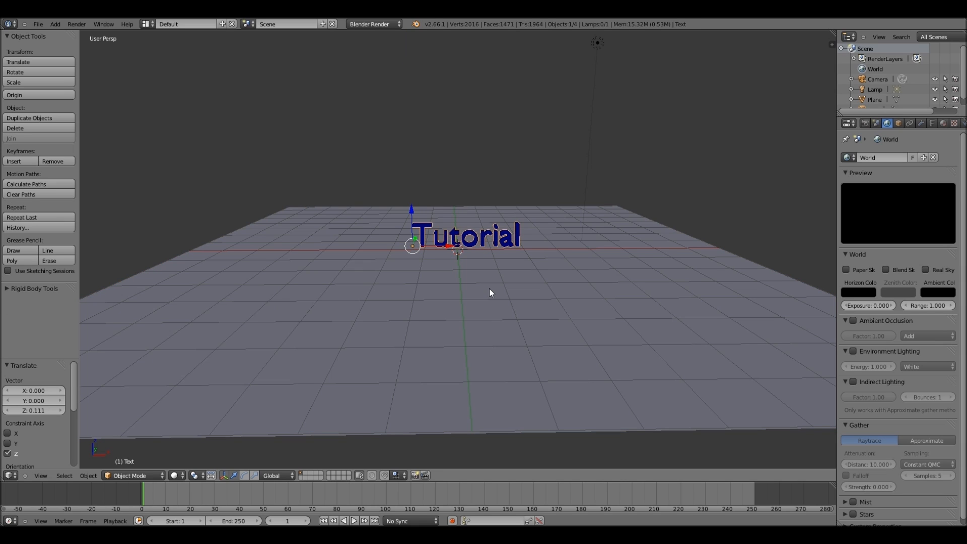
mouse_move(854, 218)
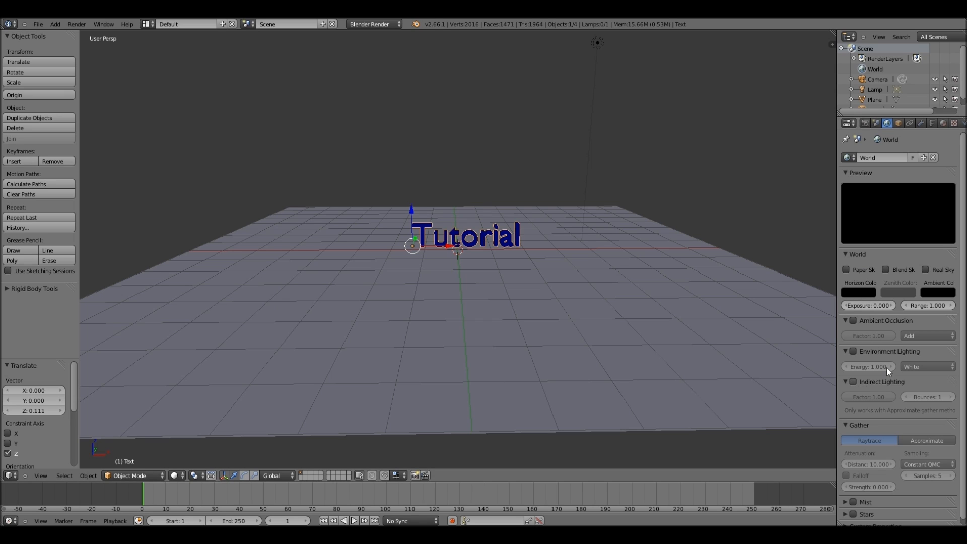
mouse_move(850, 395)
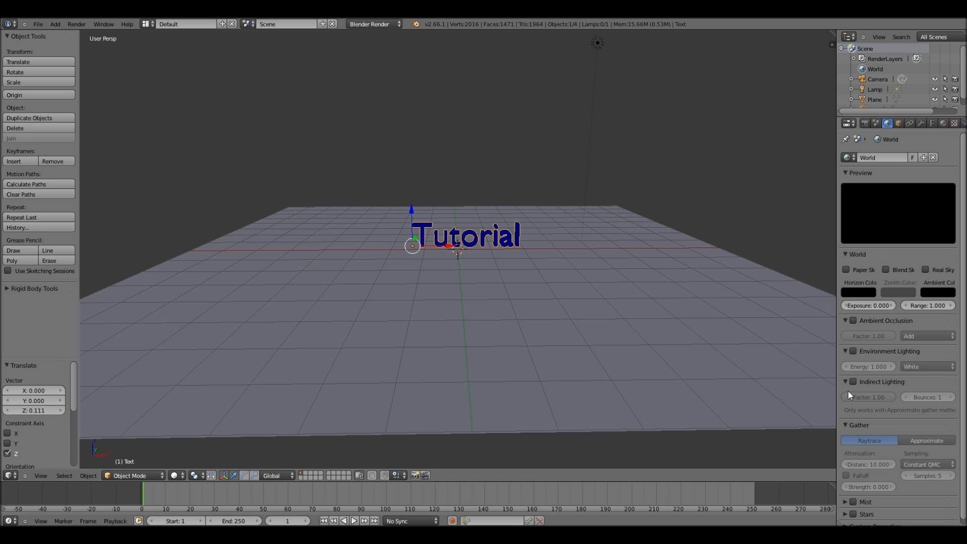
Enable world Indirect Lighting with Approximate gathering.
left_click(854, 381)
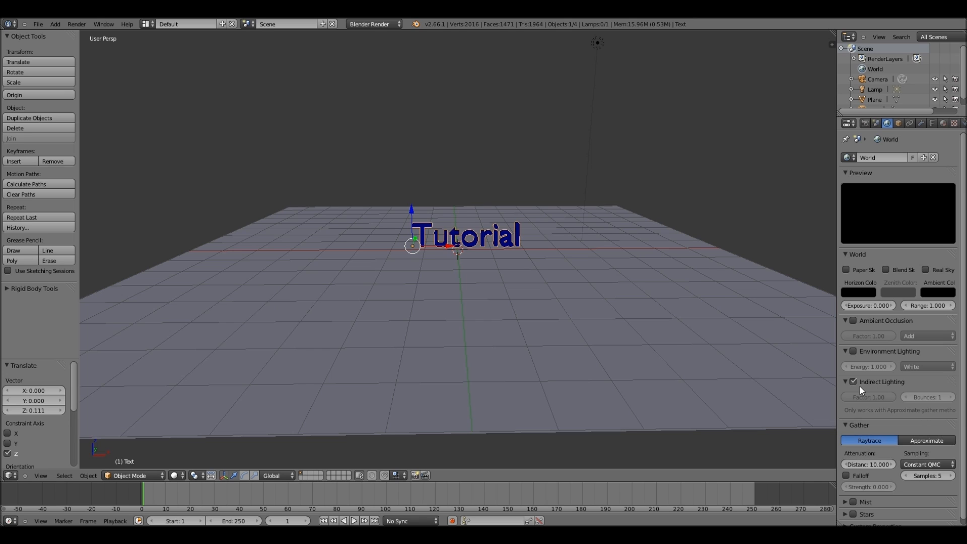
left_click(927, 440)
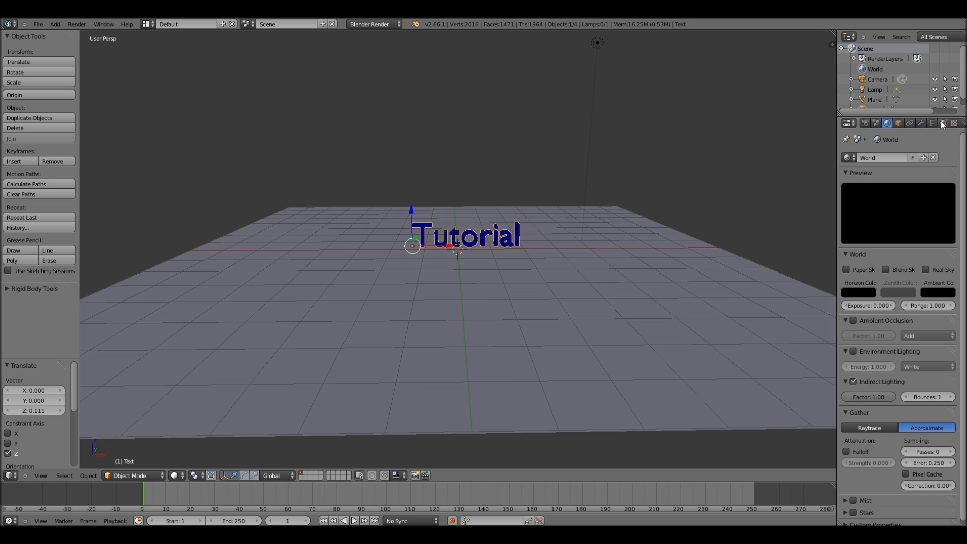
left_click(943, 123)
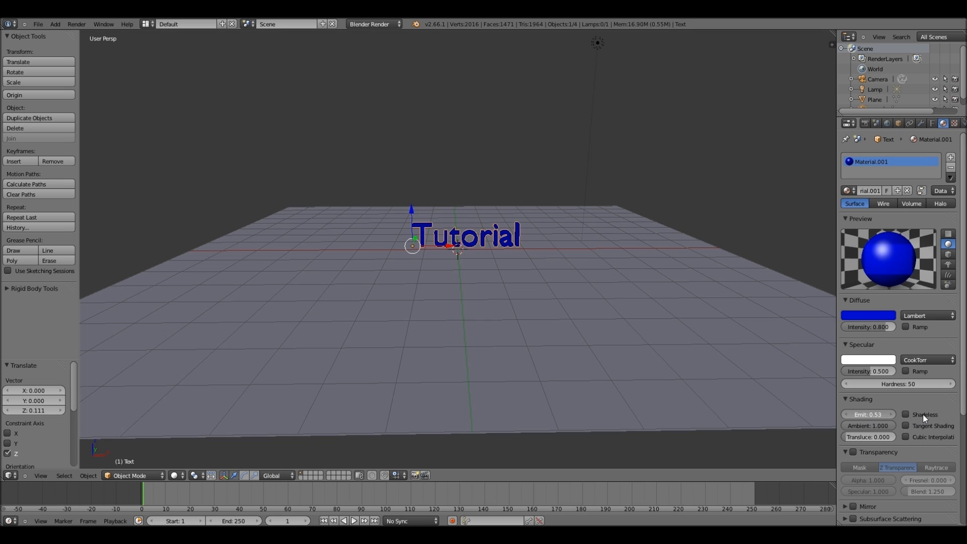
mouse_move(867, 414)
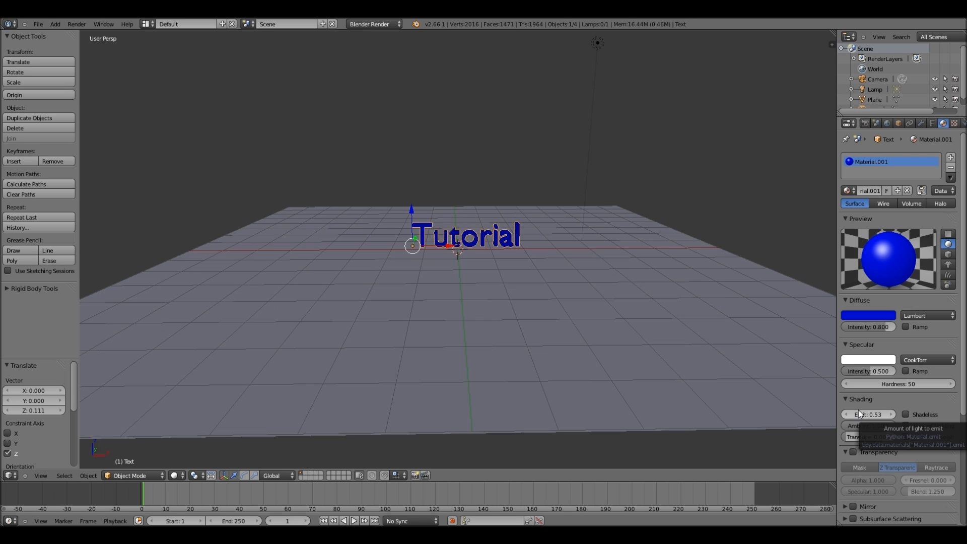
Render a test frame and raise the blue material's Emit value to about 1.33.
key("F12")
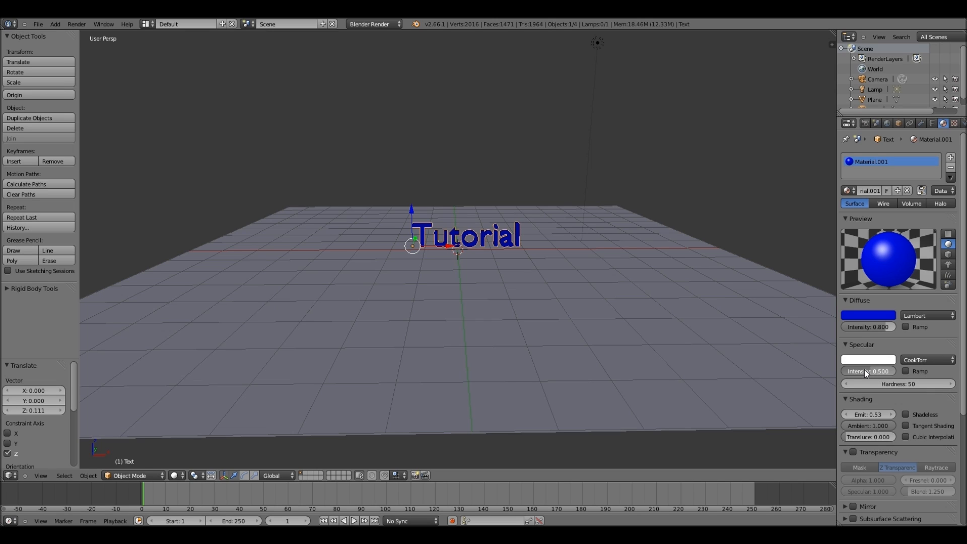
left_click_drag(852, 414, 889, 414)
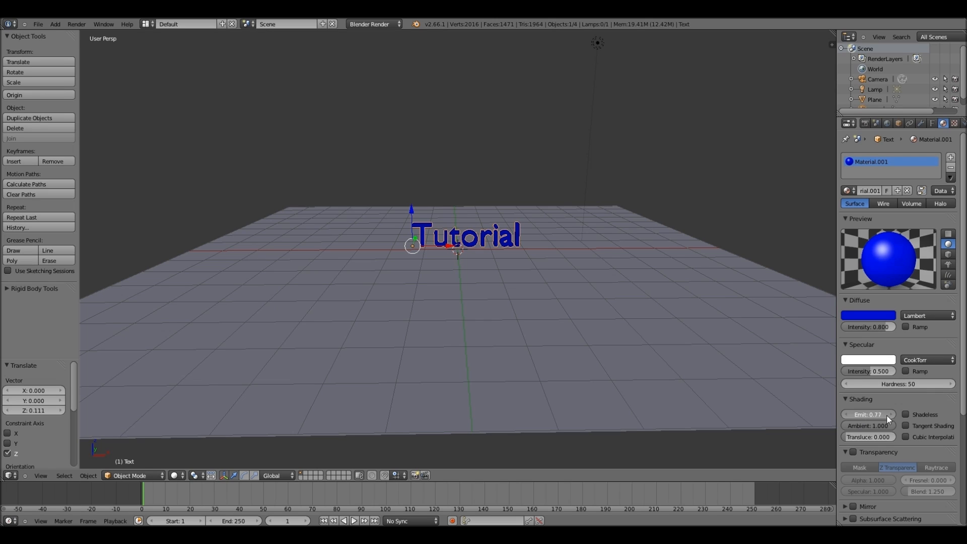
left_click_drag(864, 415, 883, 414)
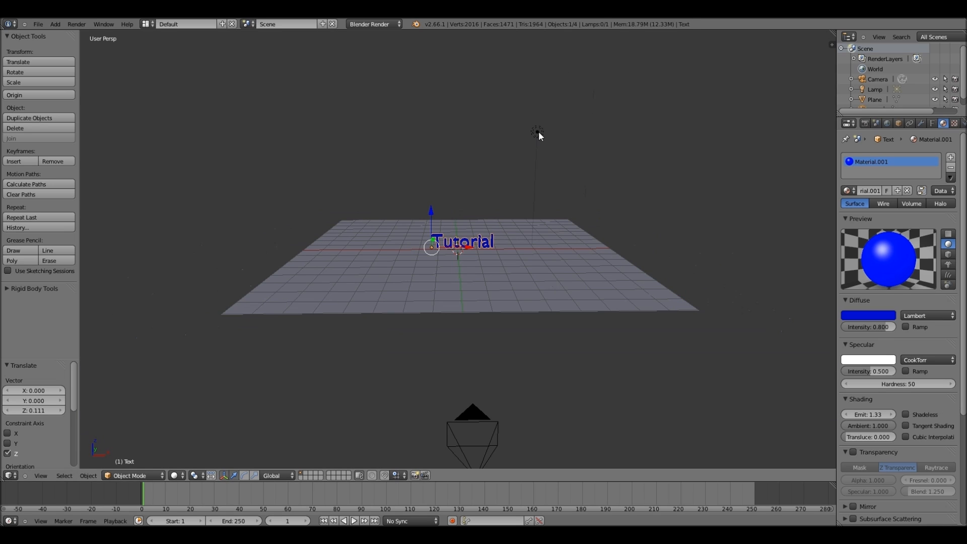
Select the lamp in the viewport so it can be deleted.
left_click(537, 131)
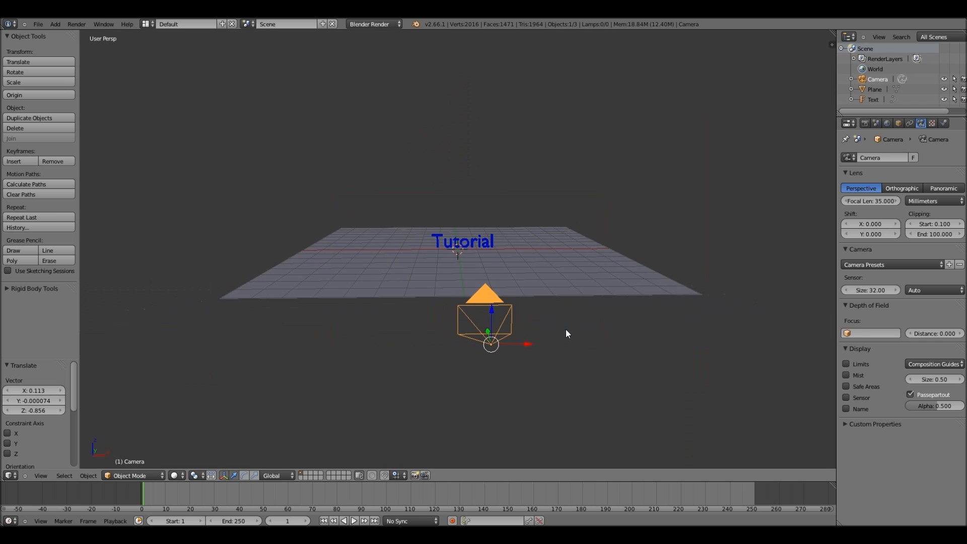
mouse_move(552, 331)
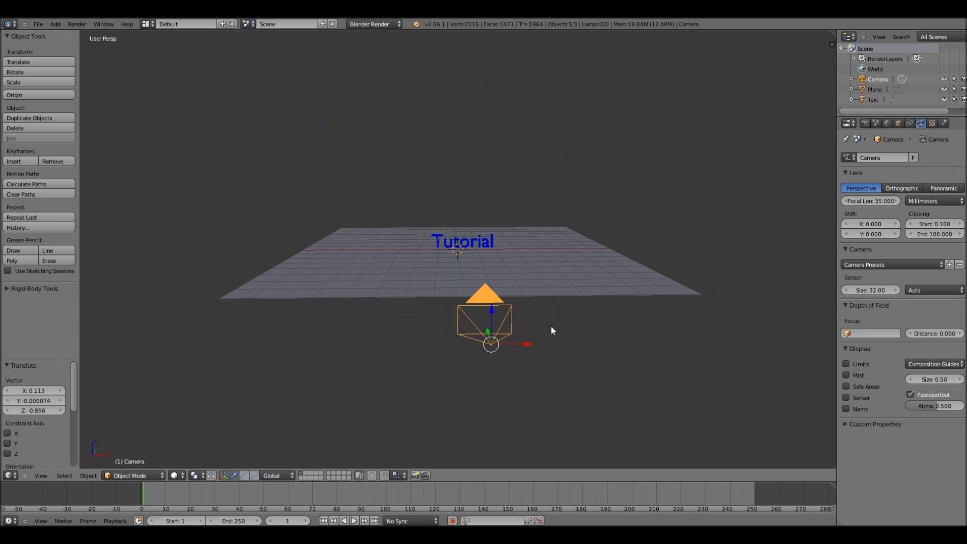
Move the camera in close so the Tutorial letters overfill its frame.
scroll("down", 3)
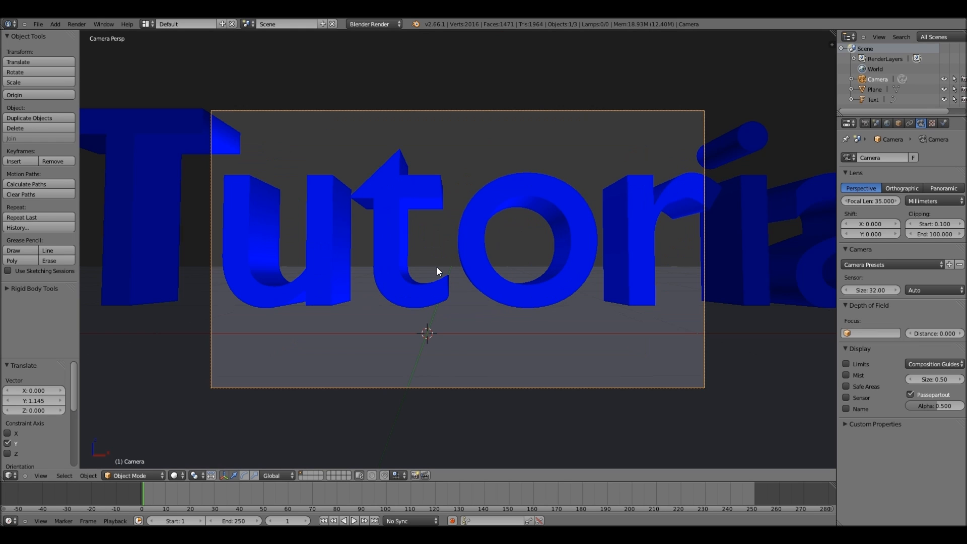
left_click_drag(438, 271, 444, 252)
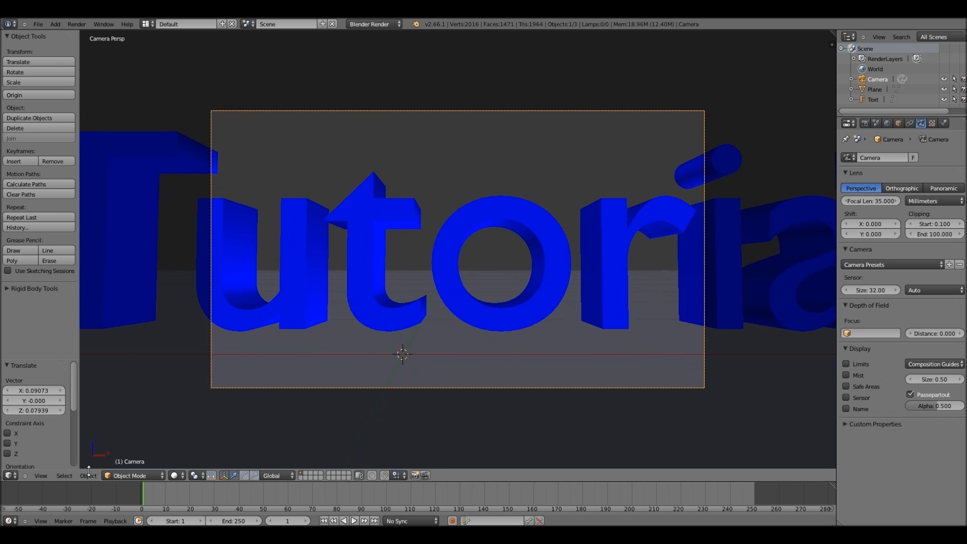
Insert a LocRot keyframe for the camera's close-up position at frame 1.
left_click(88, 475)
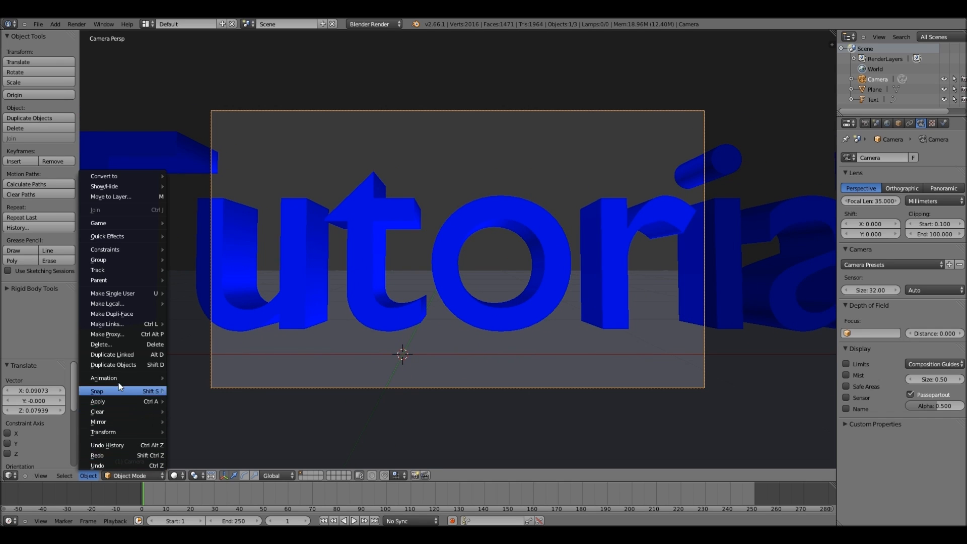
mouse_move(104, 378)
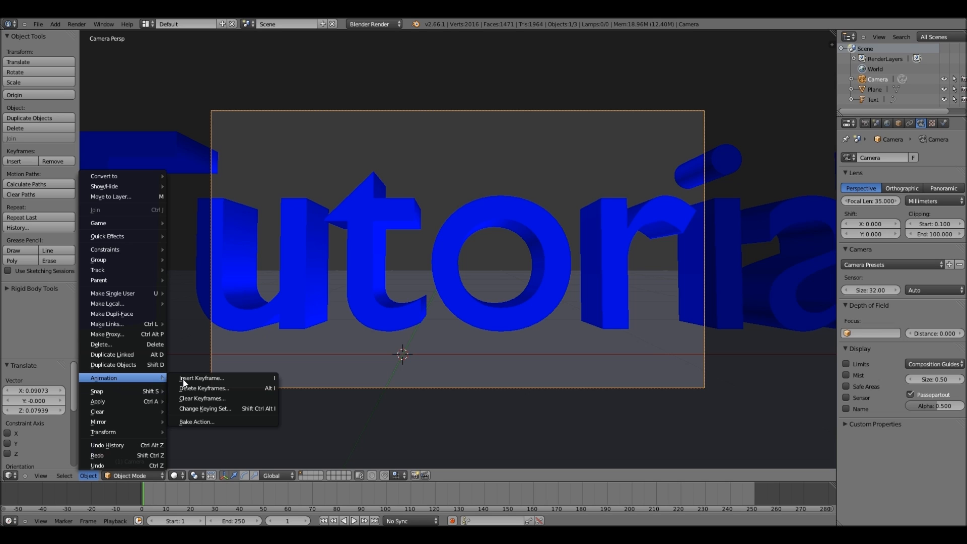
left_click(202, 378)
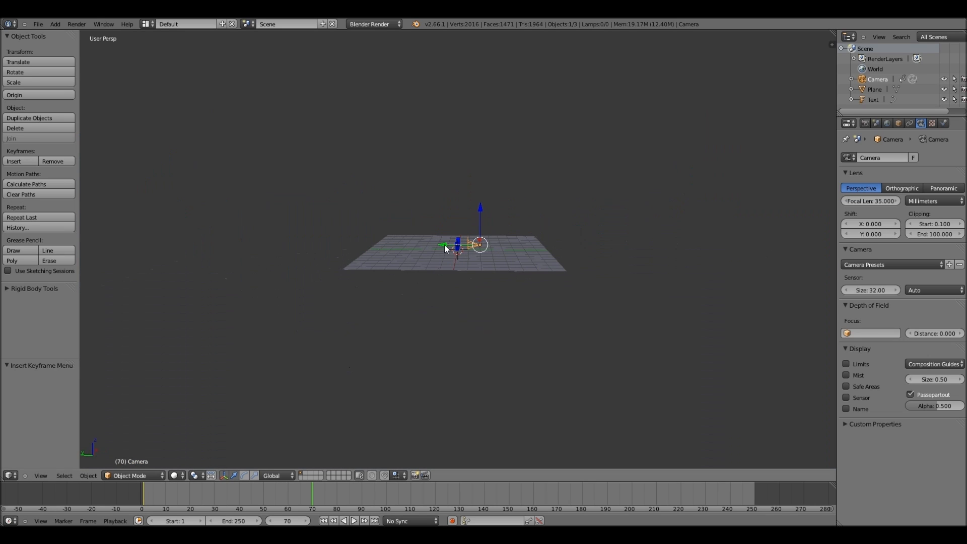
Pull the camera back to frame the whole word and keyframe LocRot at frame 70.
left_click_drag(444, 247, 503, 247)
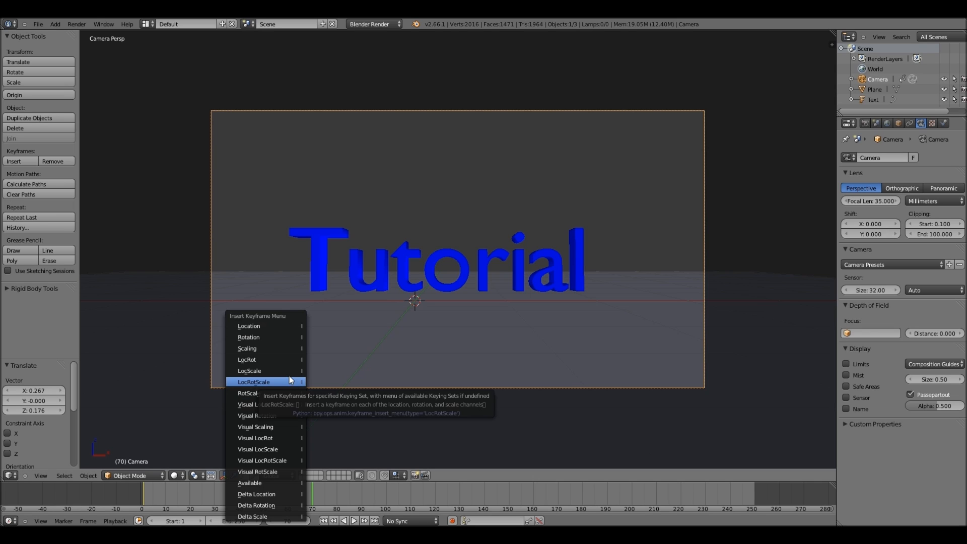
mouse_move(287, 361)
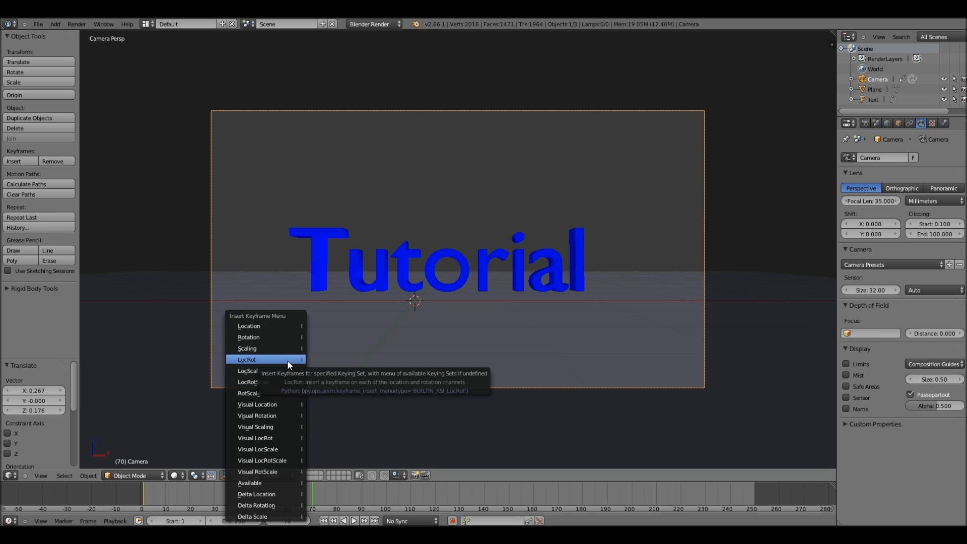
left_click(247, 359)
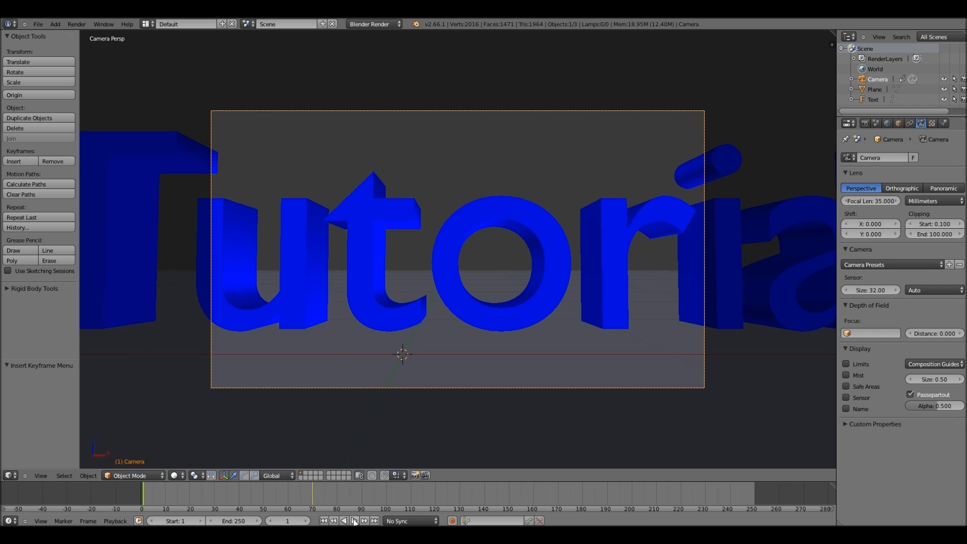
left_click(350, 521)
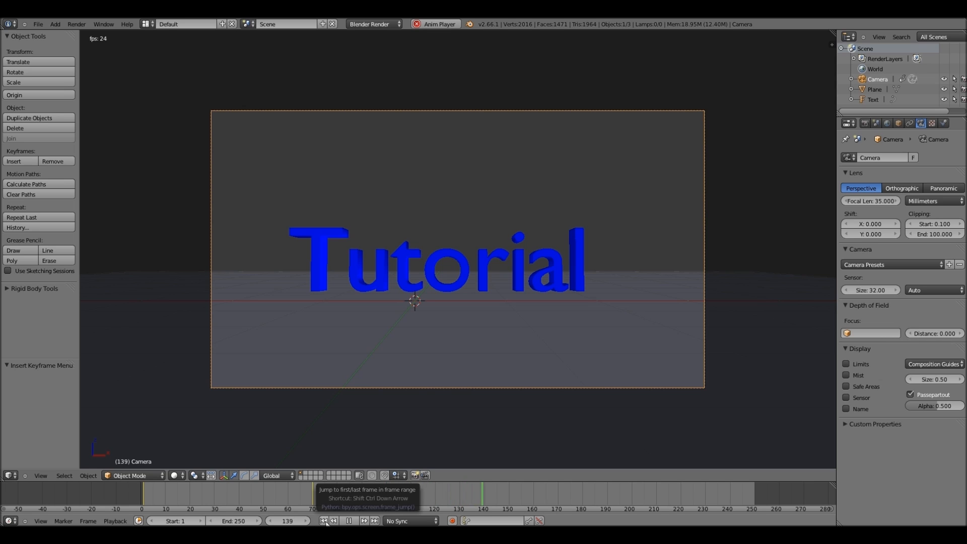
left_click(349, 521)
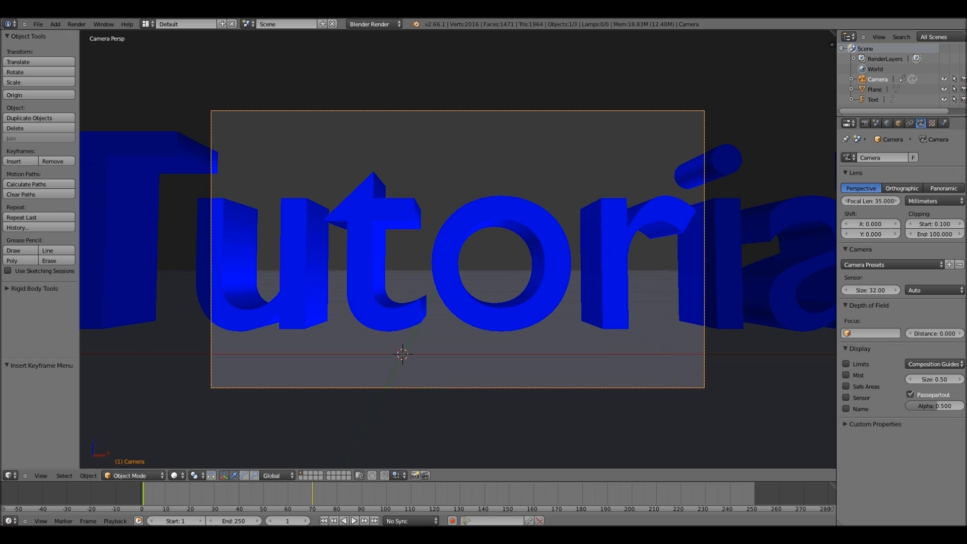
left_click(253, 521)
type("8")
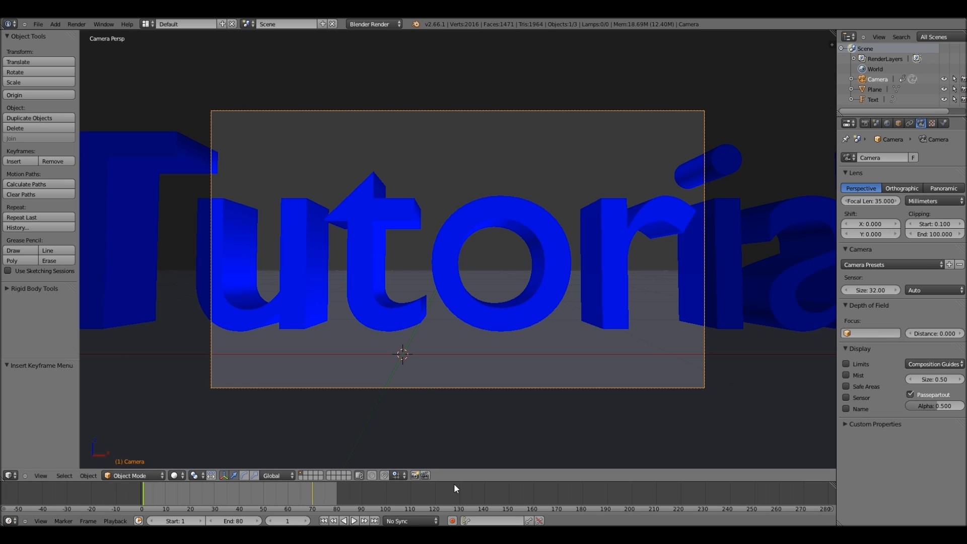
left_click(353, 521)
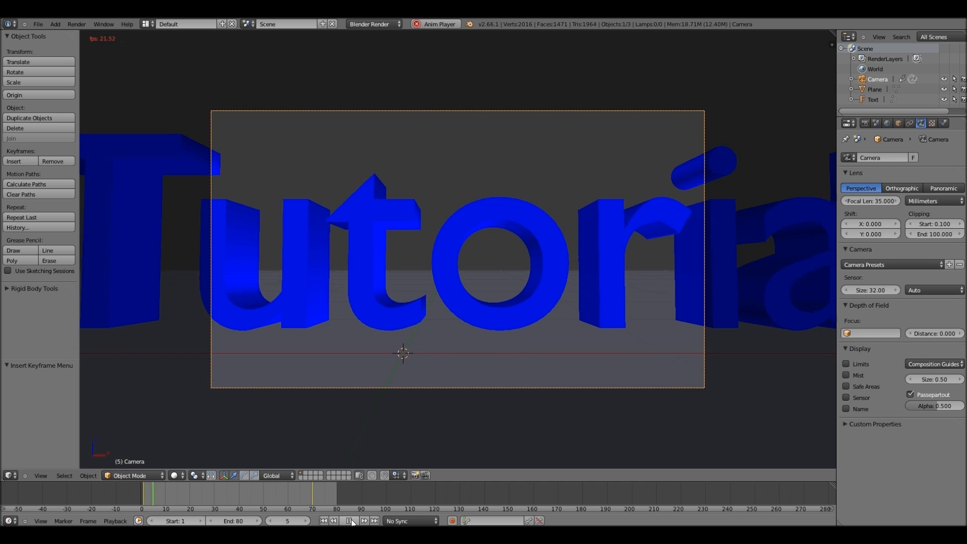
left_click(349, 521)
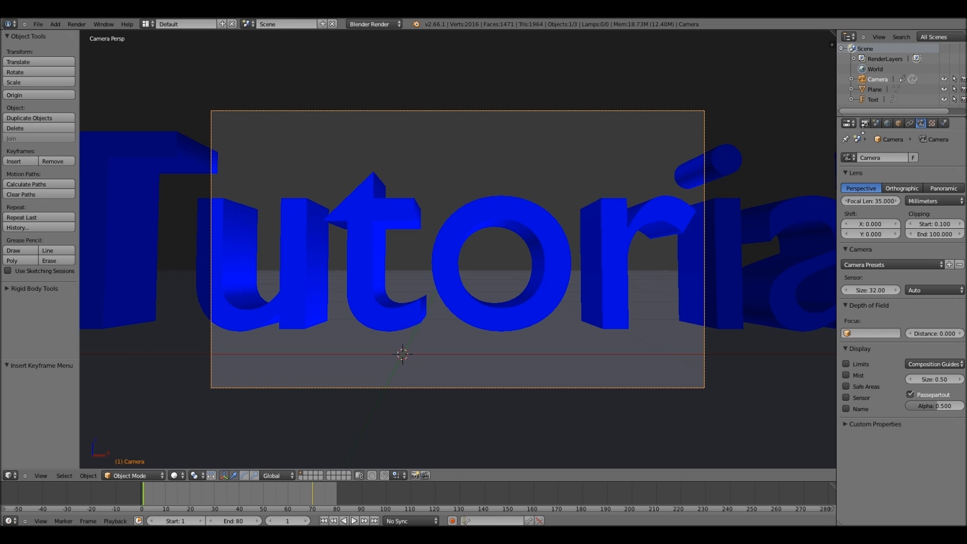
mouse_move(864, 133)
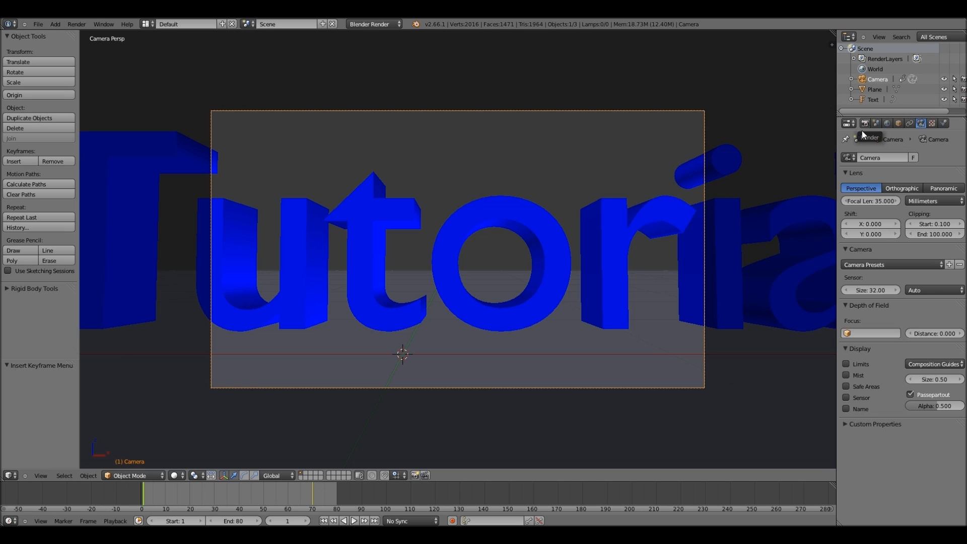
Set the render output format to AVI Raw and render the full animation.
left_click(848, 123)
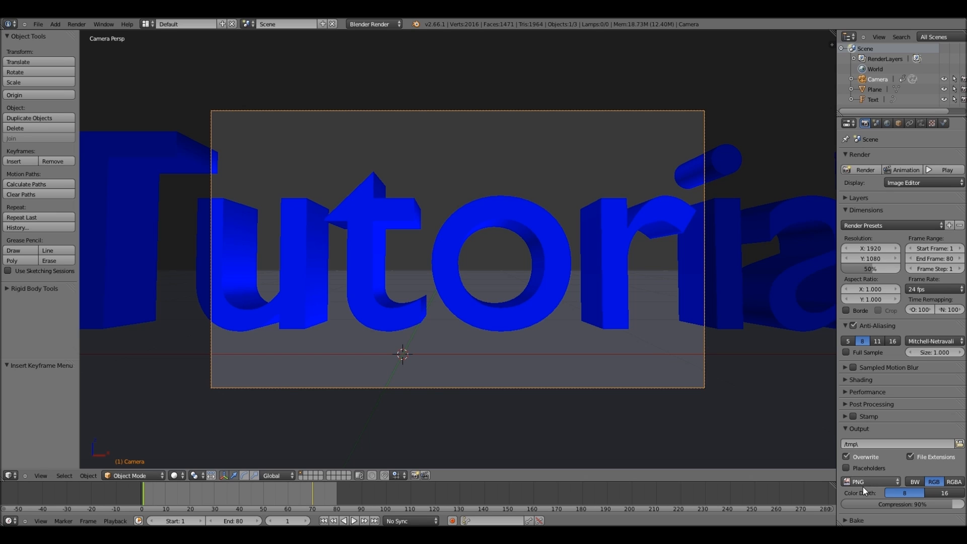
left_click(870, 481)
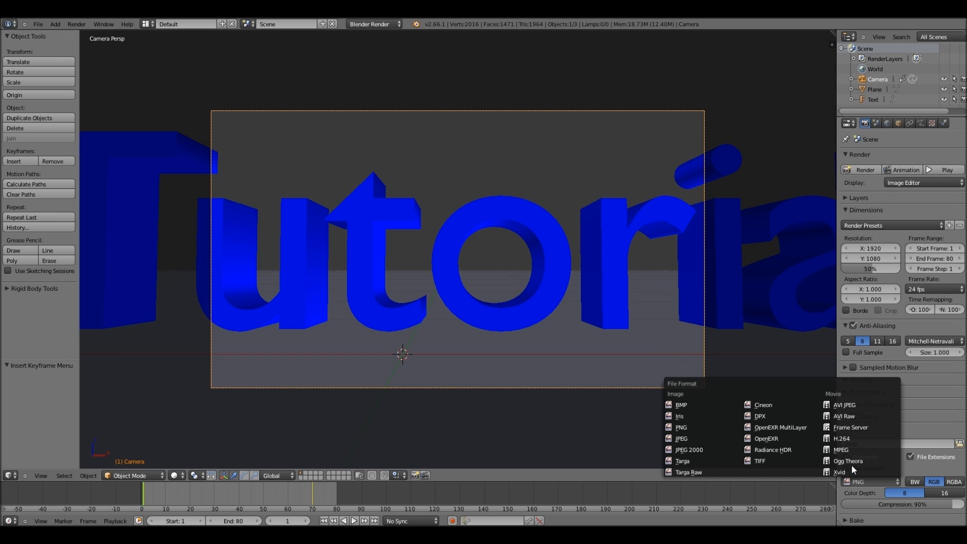
mouse_move(845, 416)
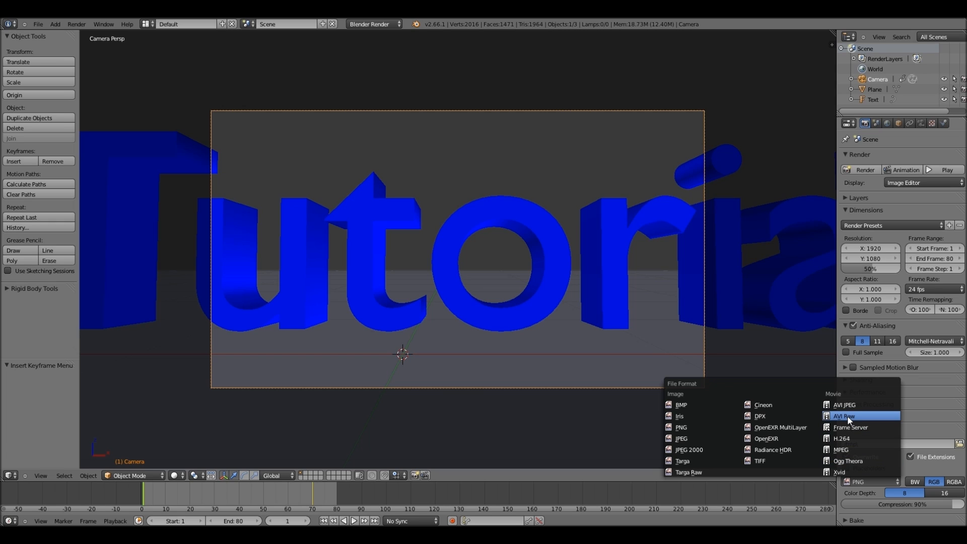
left_click(843, 416)
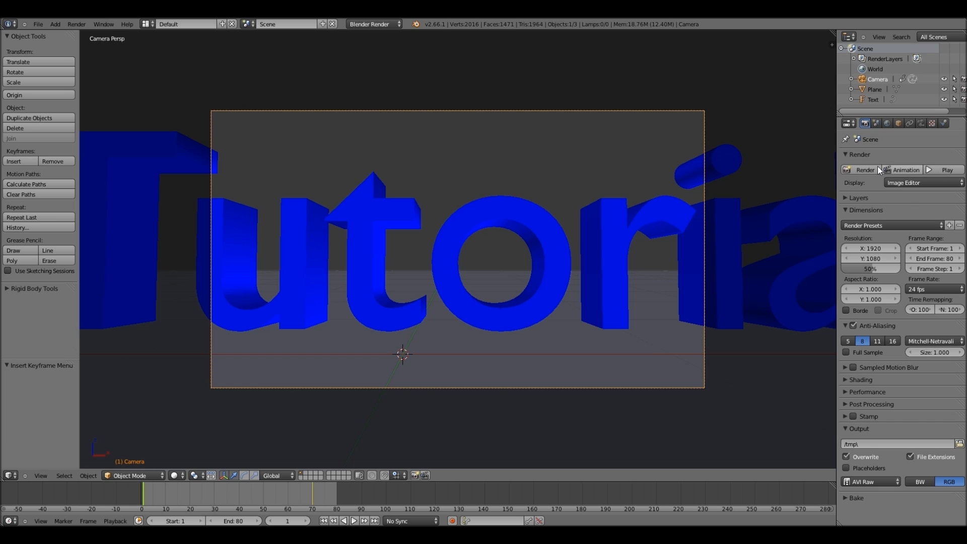
mouse_move(905, 169)
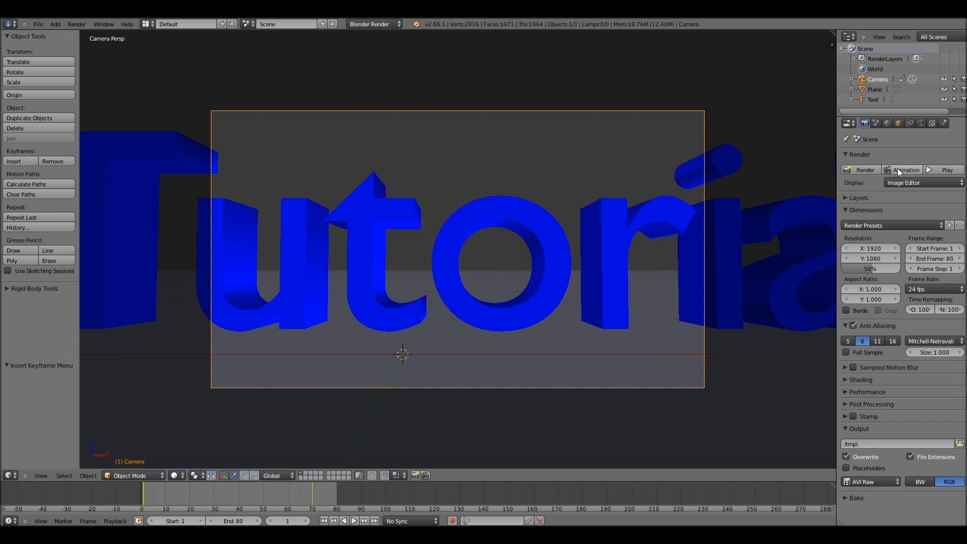
left_click(863, 169)
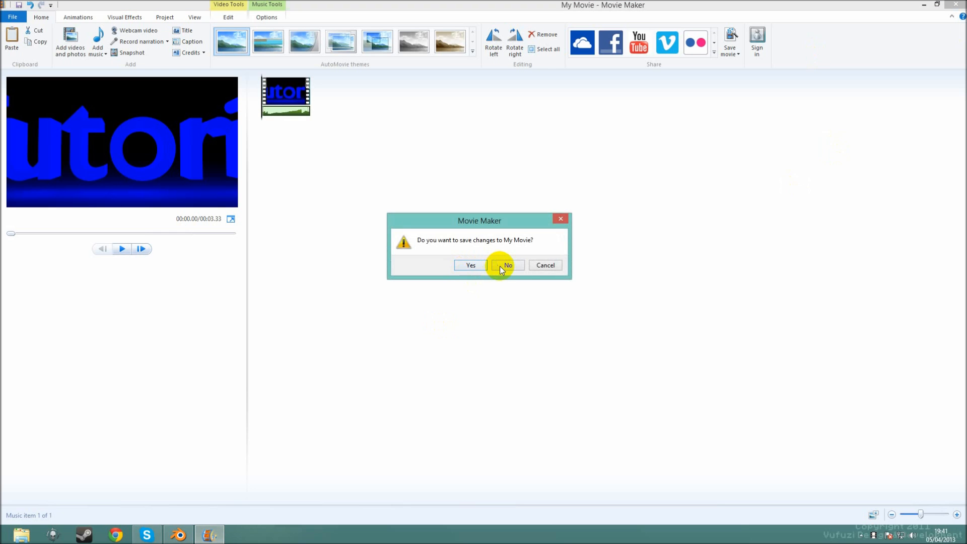
Answer No to the My Movie save prompt so Movie Maker closes to the desktop.
left_click(508, 266)
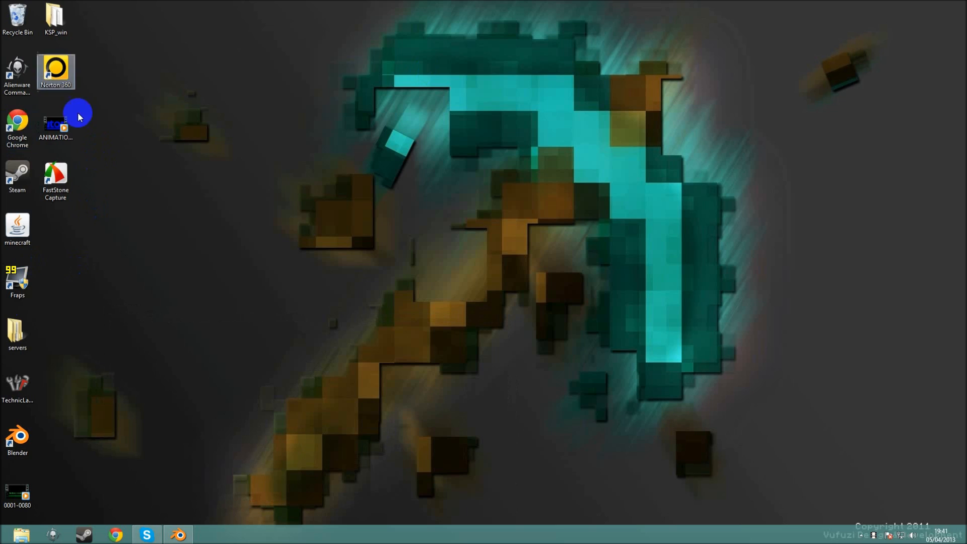
mouse_move(171, 224)
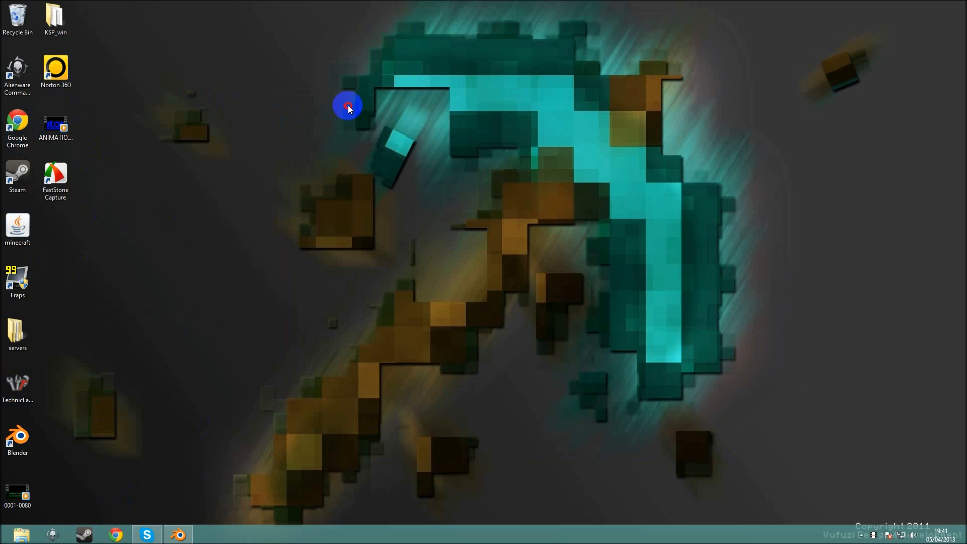
mouse_move(68, 117)
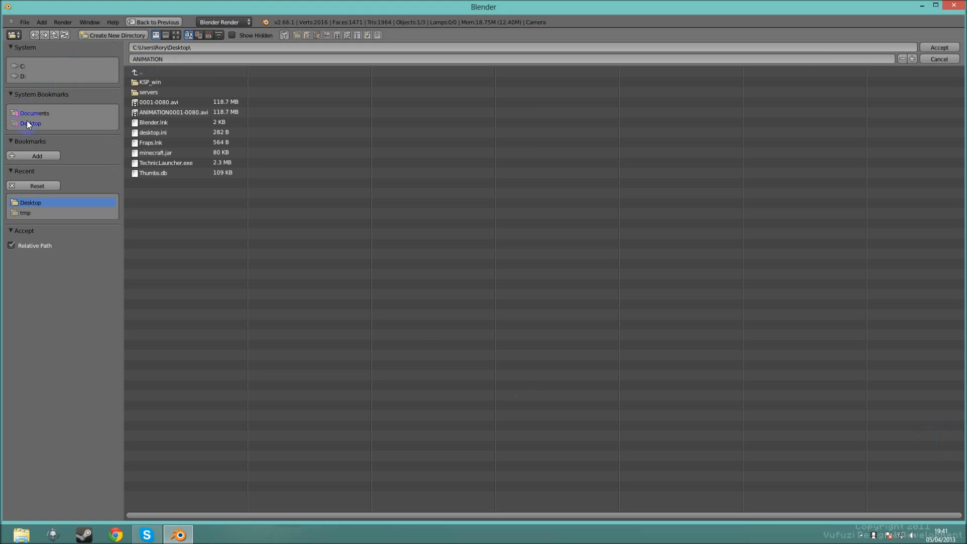
Confirm ANIMATION0001-0080.avi is on the Desktop, then quit Blender.
left_click(149, 58)
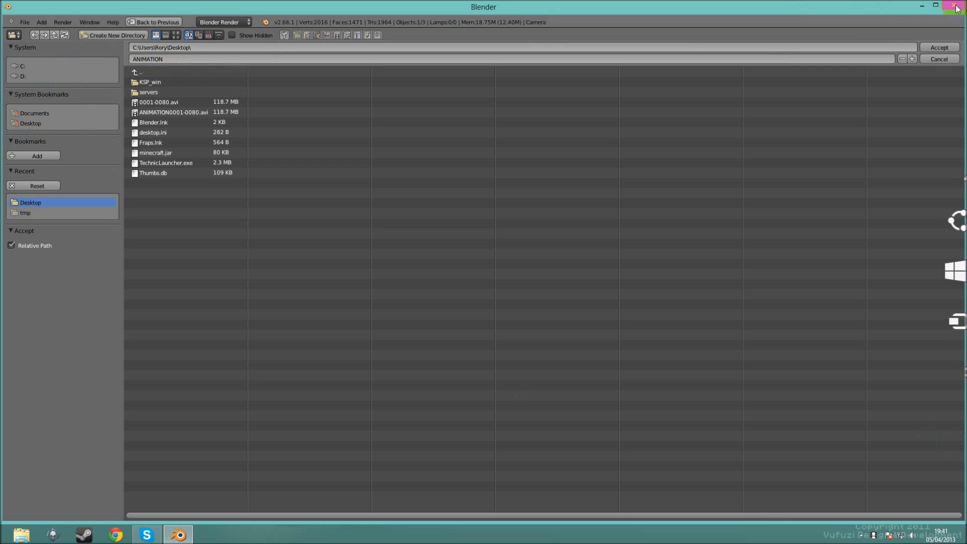
left_click(955, 7)
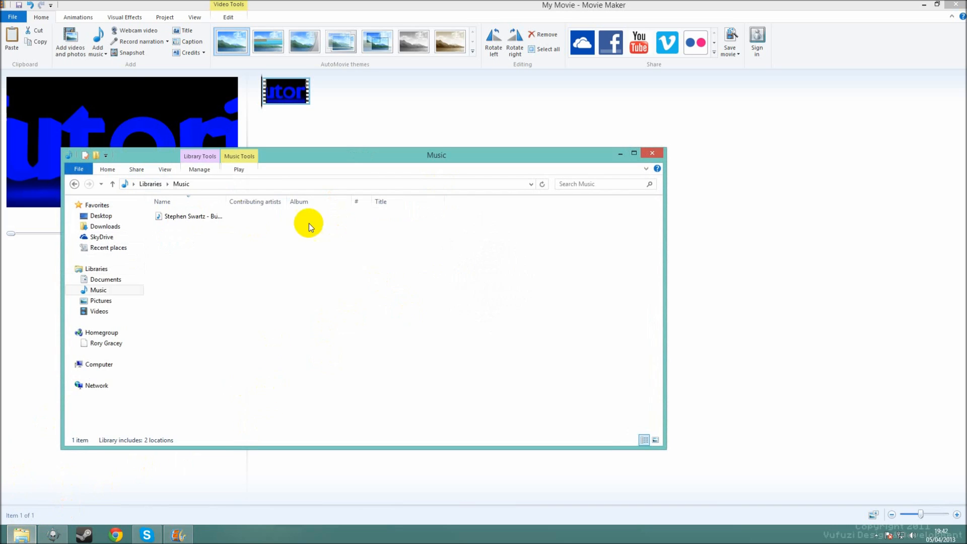
Add the song as background music under the Tutorial clip and play the preview through.
double_click(194, 215)
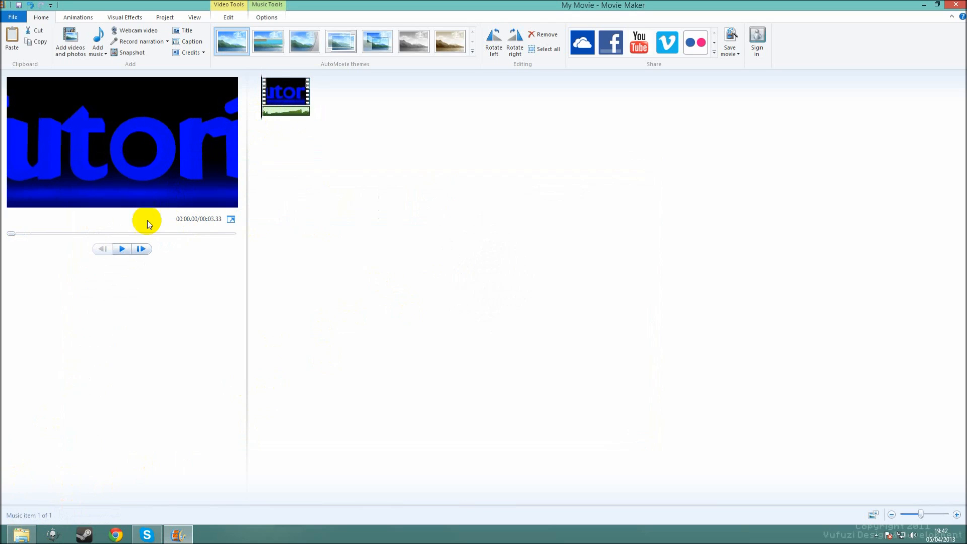
left_click(122, 249)
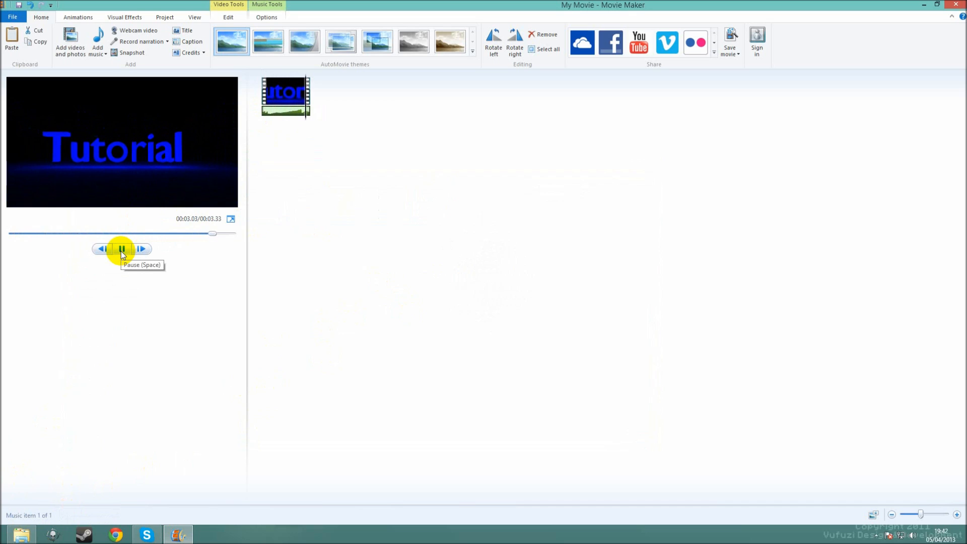
left_click(122, 248)
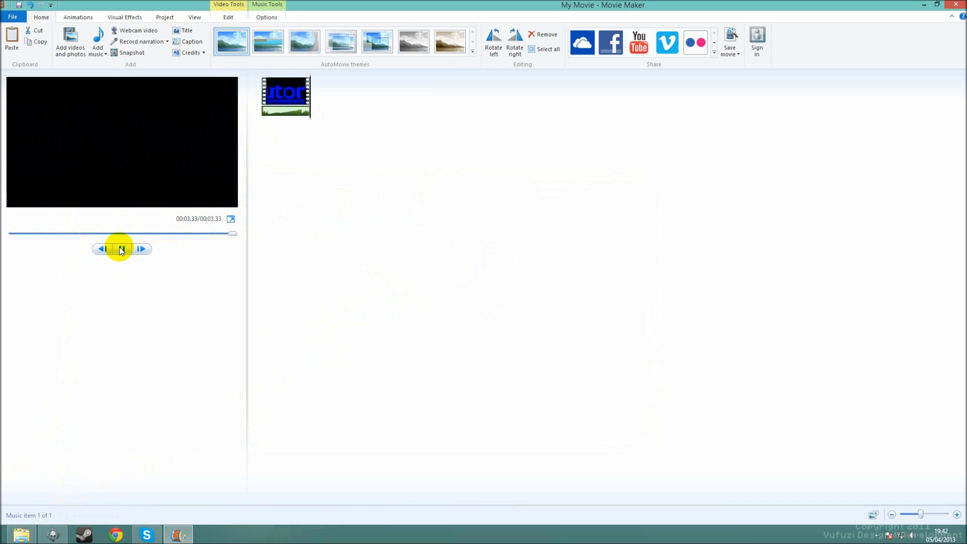
left_click(121, 249)
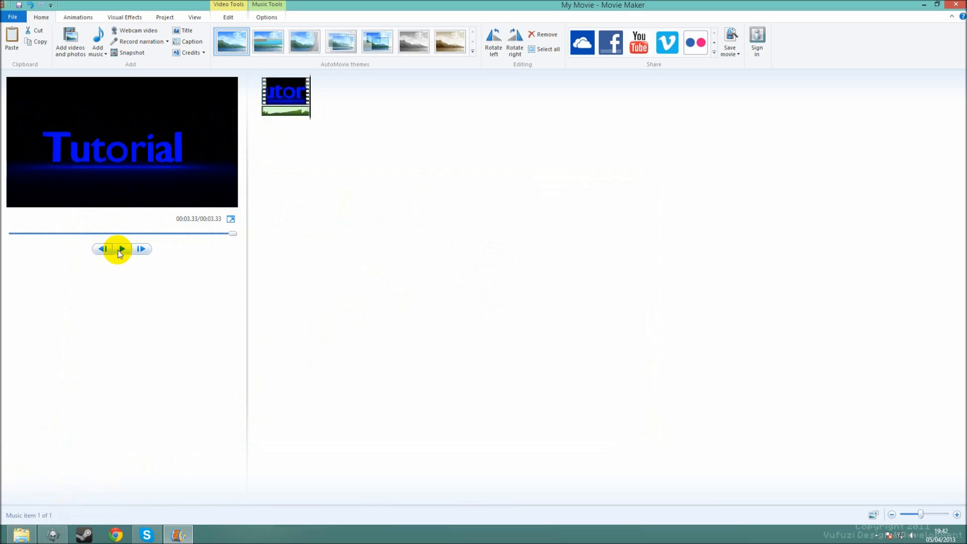
left_click(121, 249)
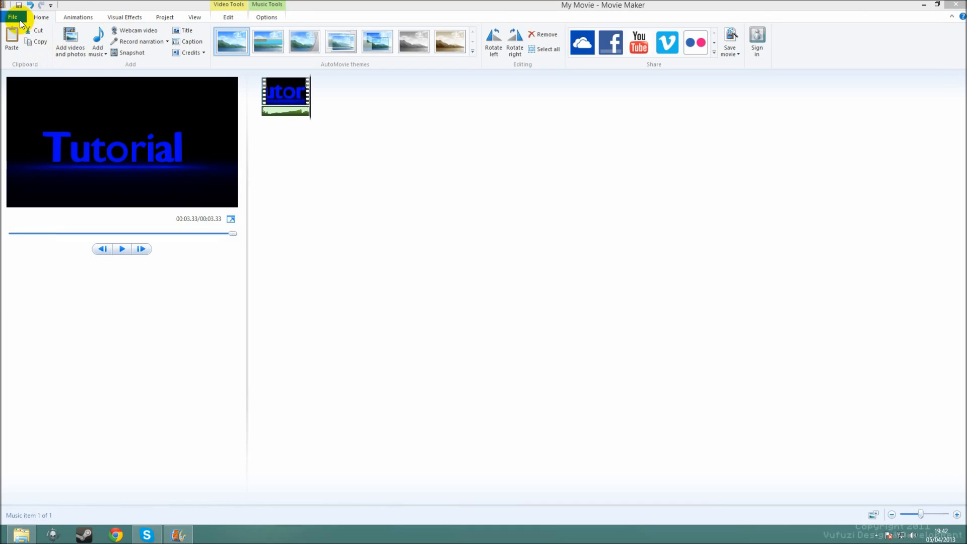
Save the movie with the 1080p preset as Animation.mp4.
left_click(12, 17)
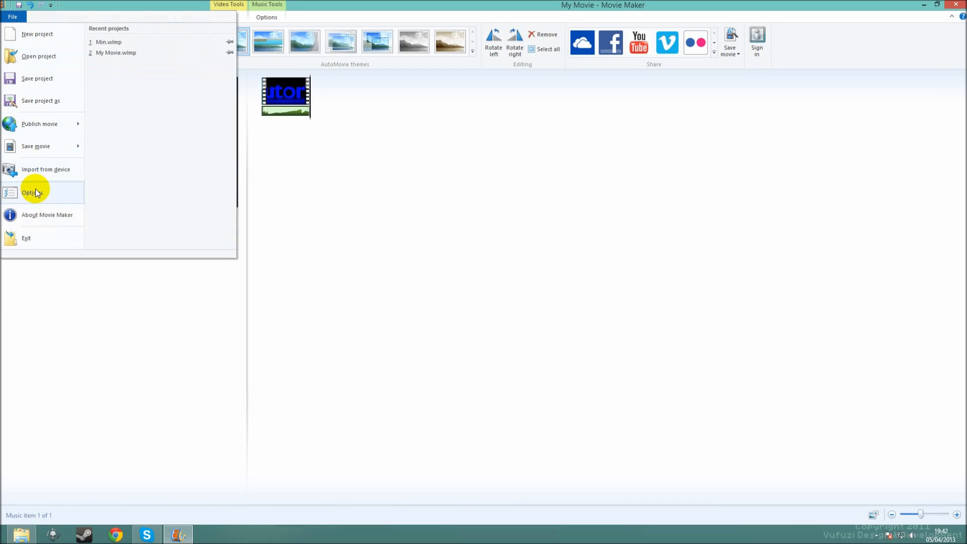
left_click(35, 146)
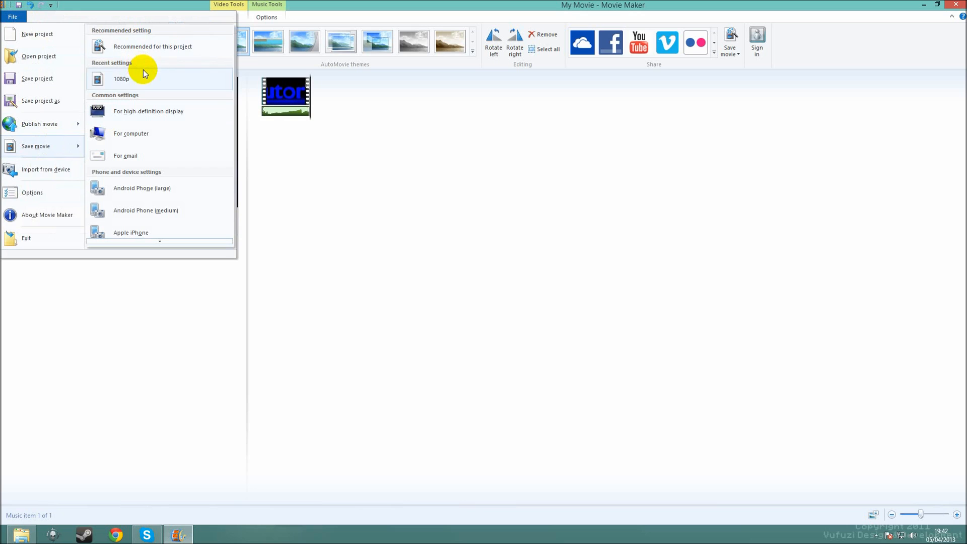
left_click(122, 78)
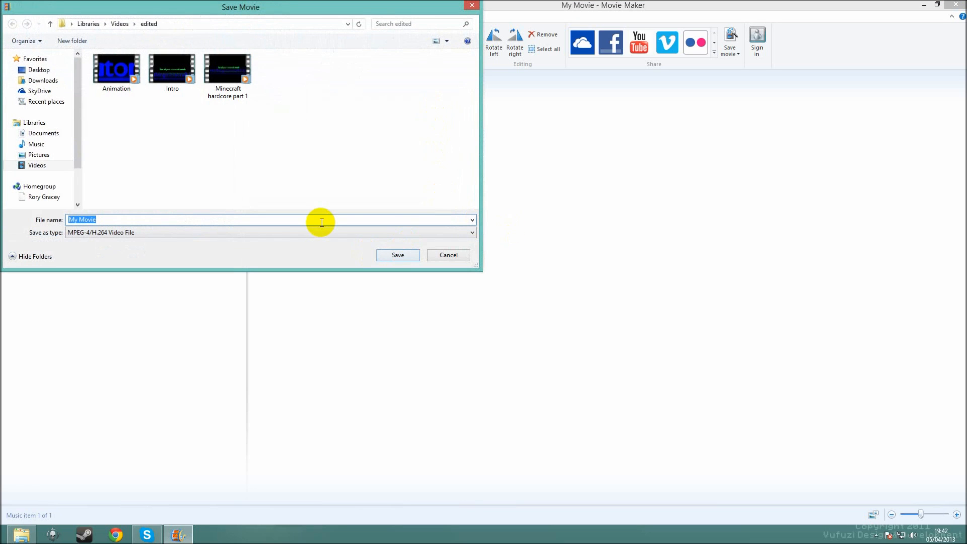
type("Animation.mp4")
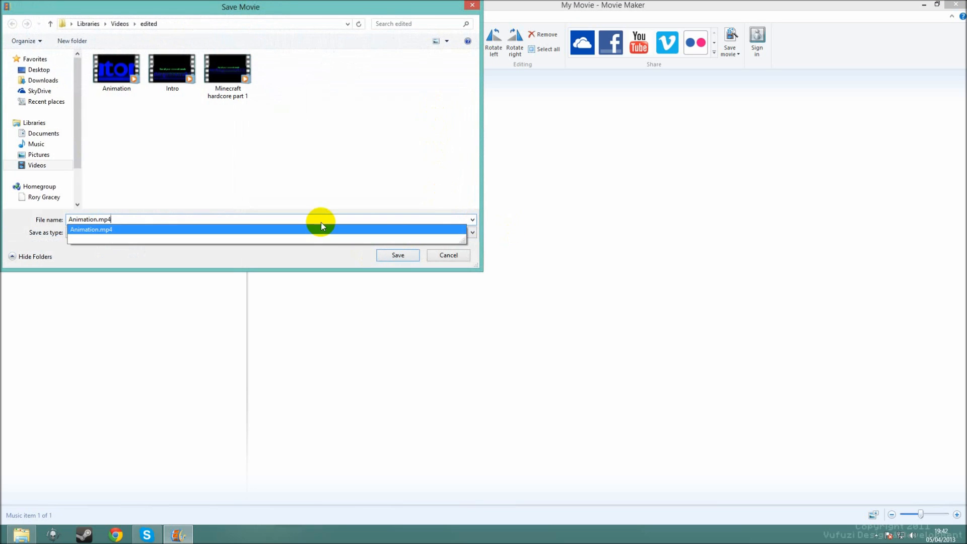
left_click(397, 255)
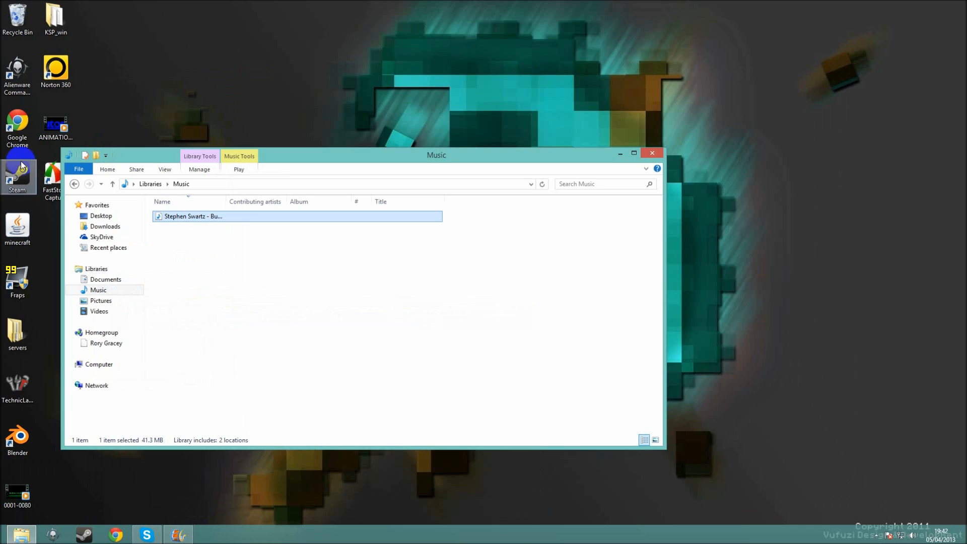
Open ANIMATION0001-0080.avi from the desktop in Windows Media Player.
left_click(652, 153)
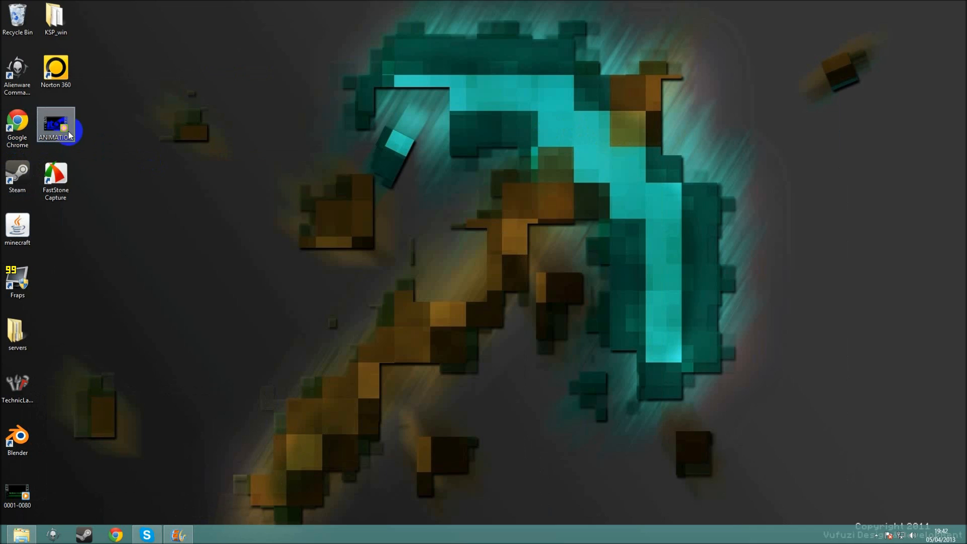
double_click(55, 126)
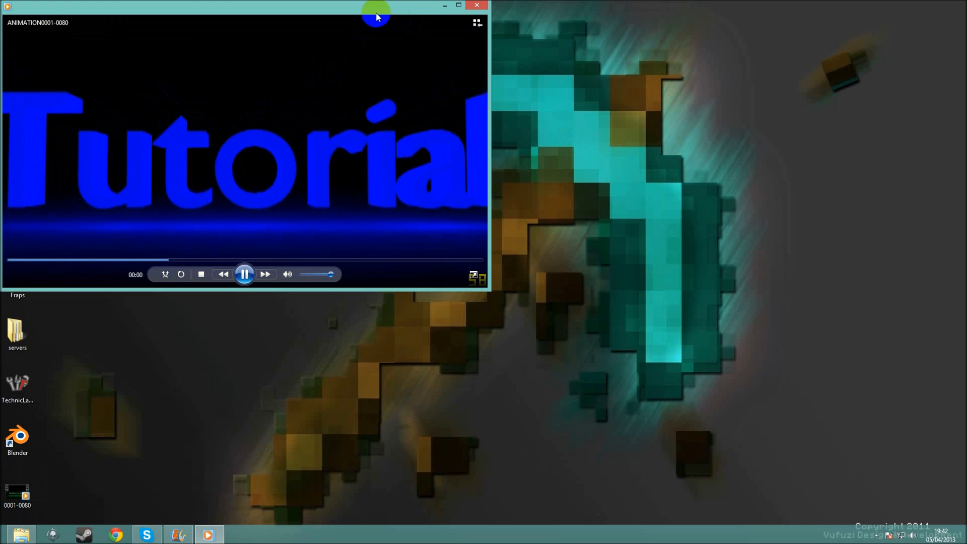